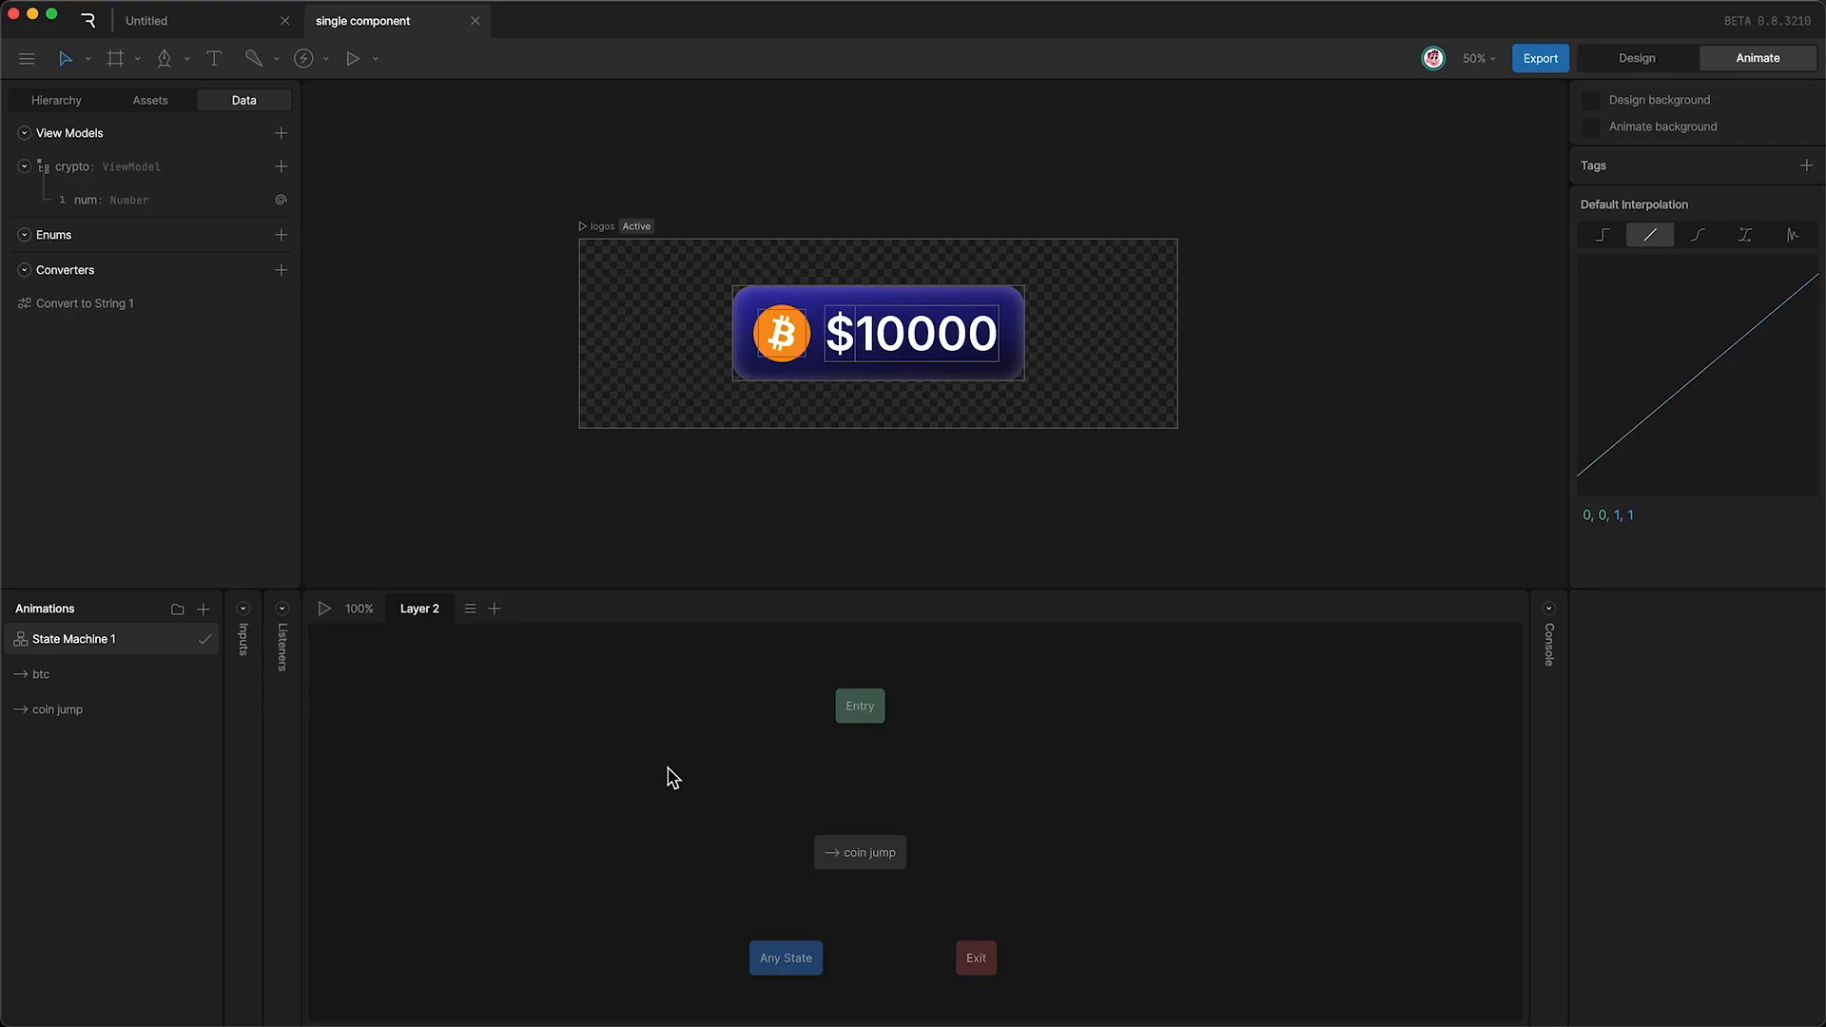
{"action": "mouse_move", "coordinate": [247, 272]}
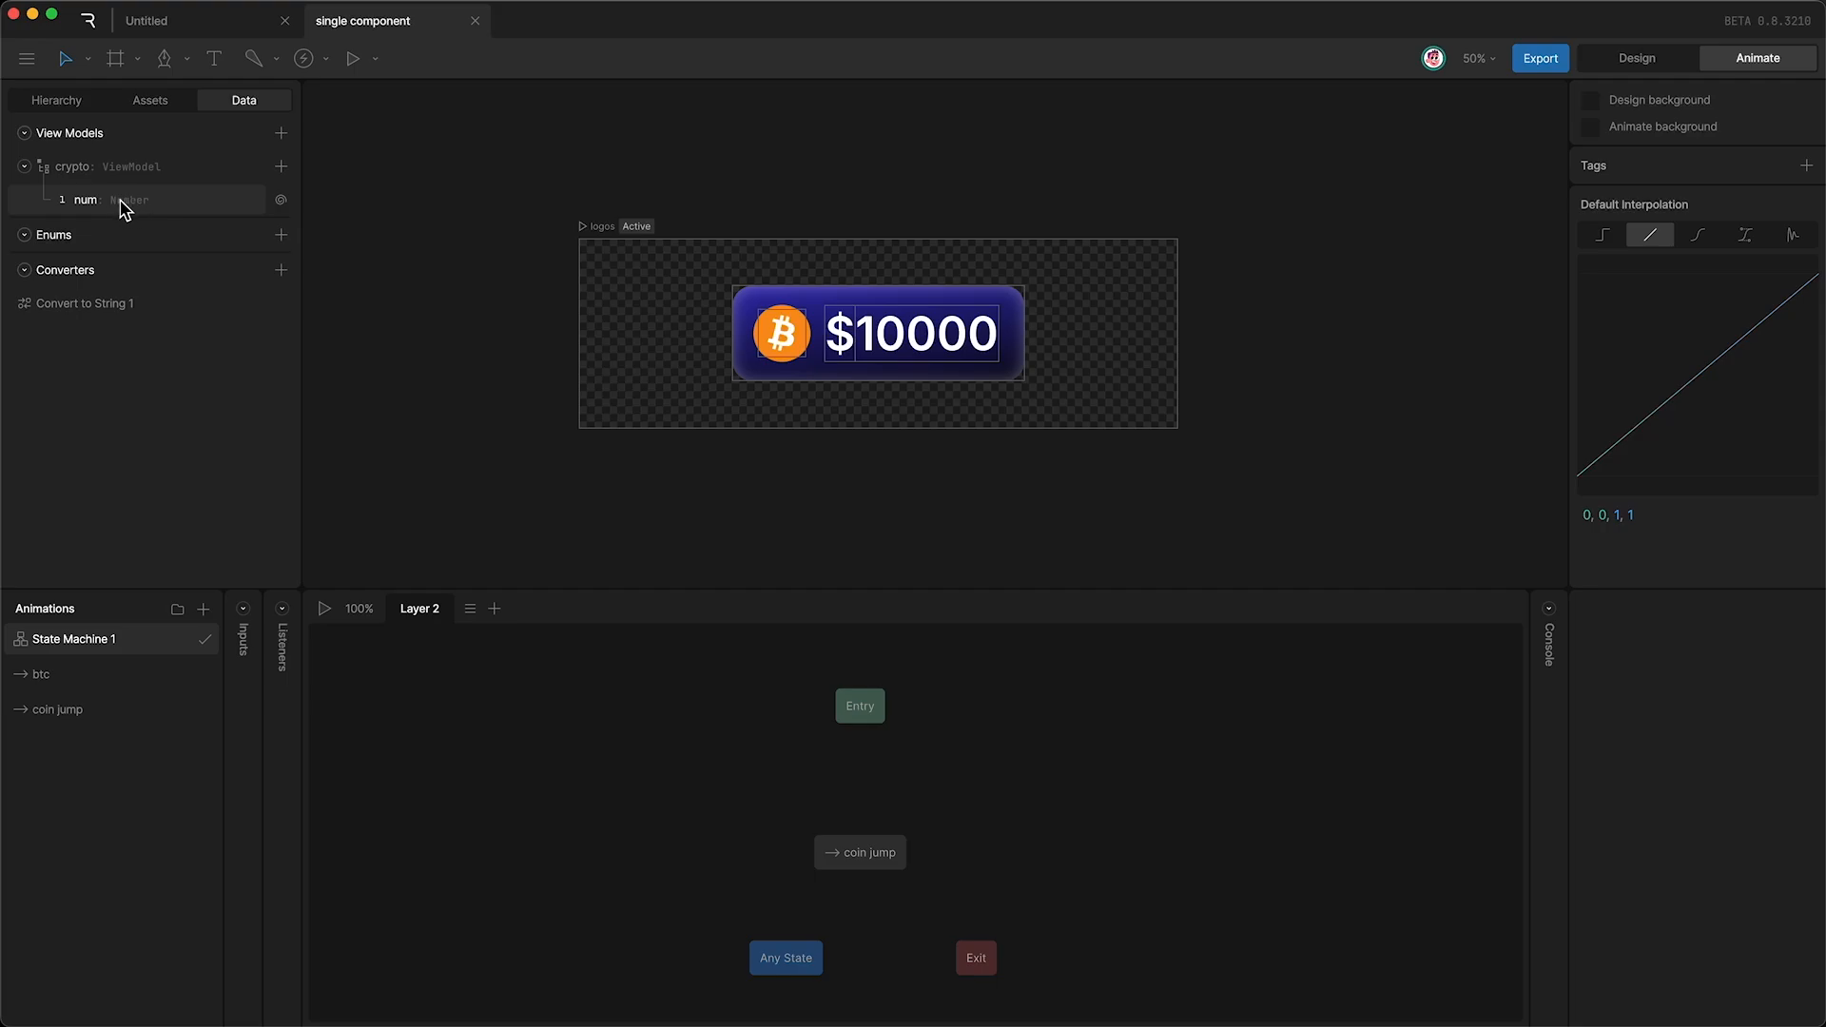
Inspect the num property, preview the coin jump frames, and confirm its instance value 100.
{"action": "left_click", "coordinate": [133, 200]}
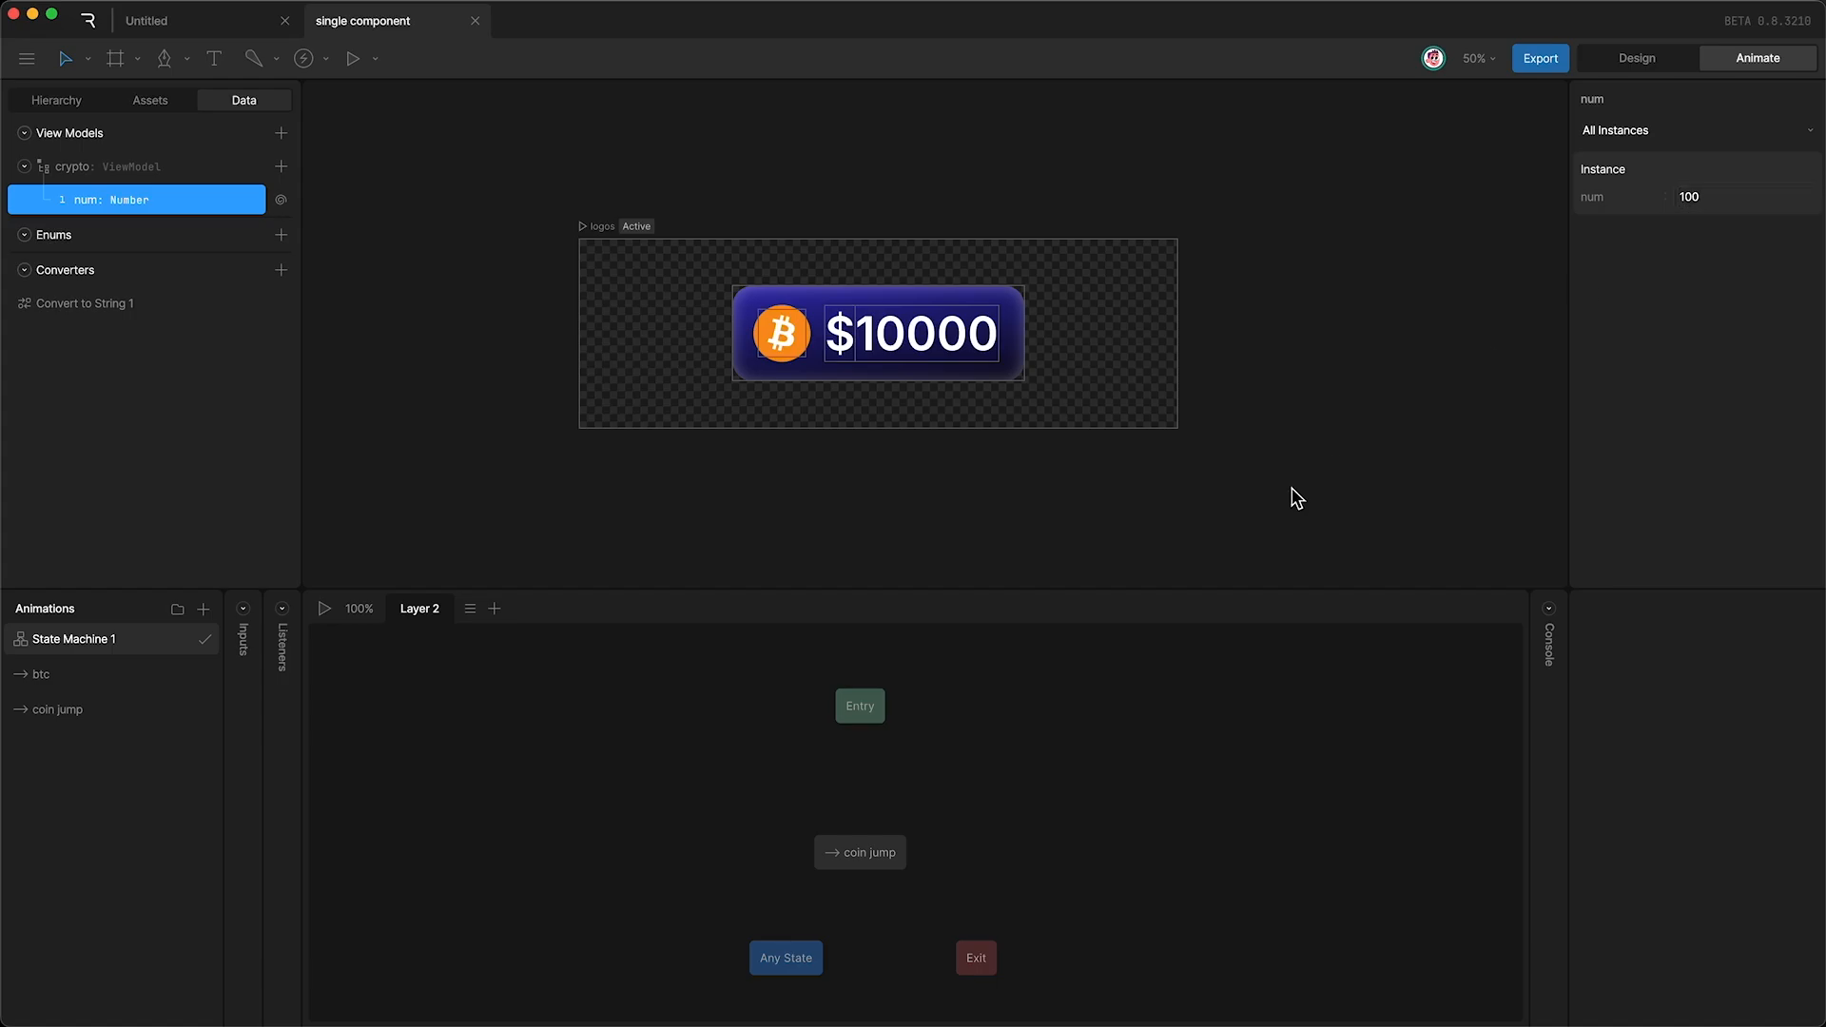
{"action": "mouse_move", "coordinate": [860, 736]}
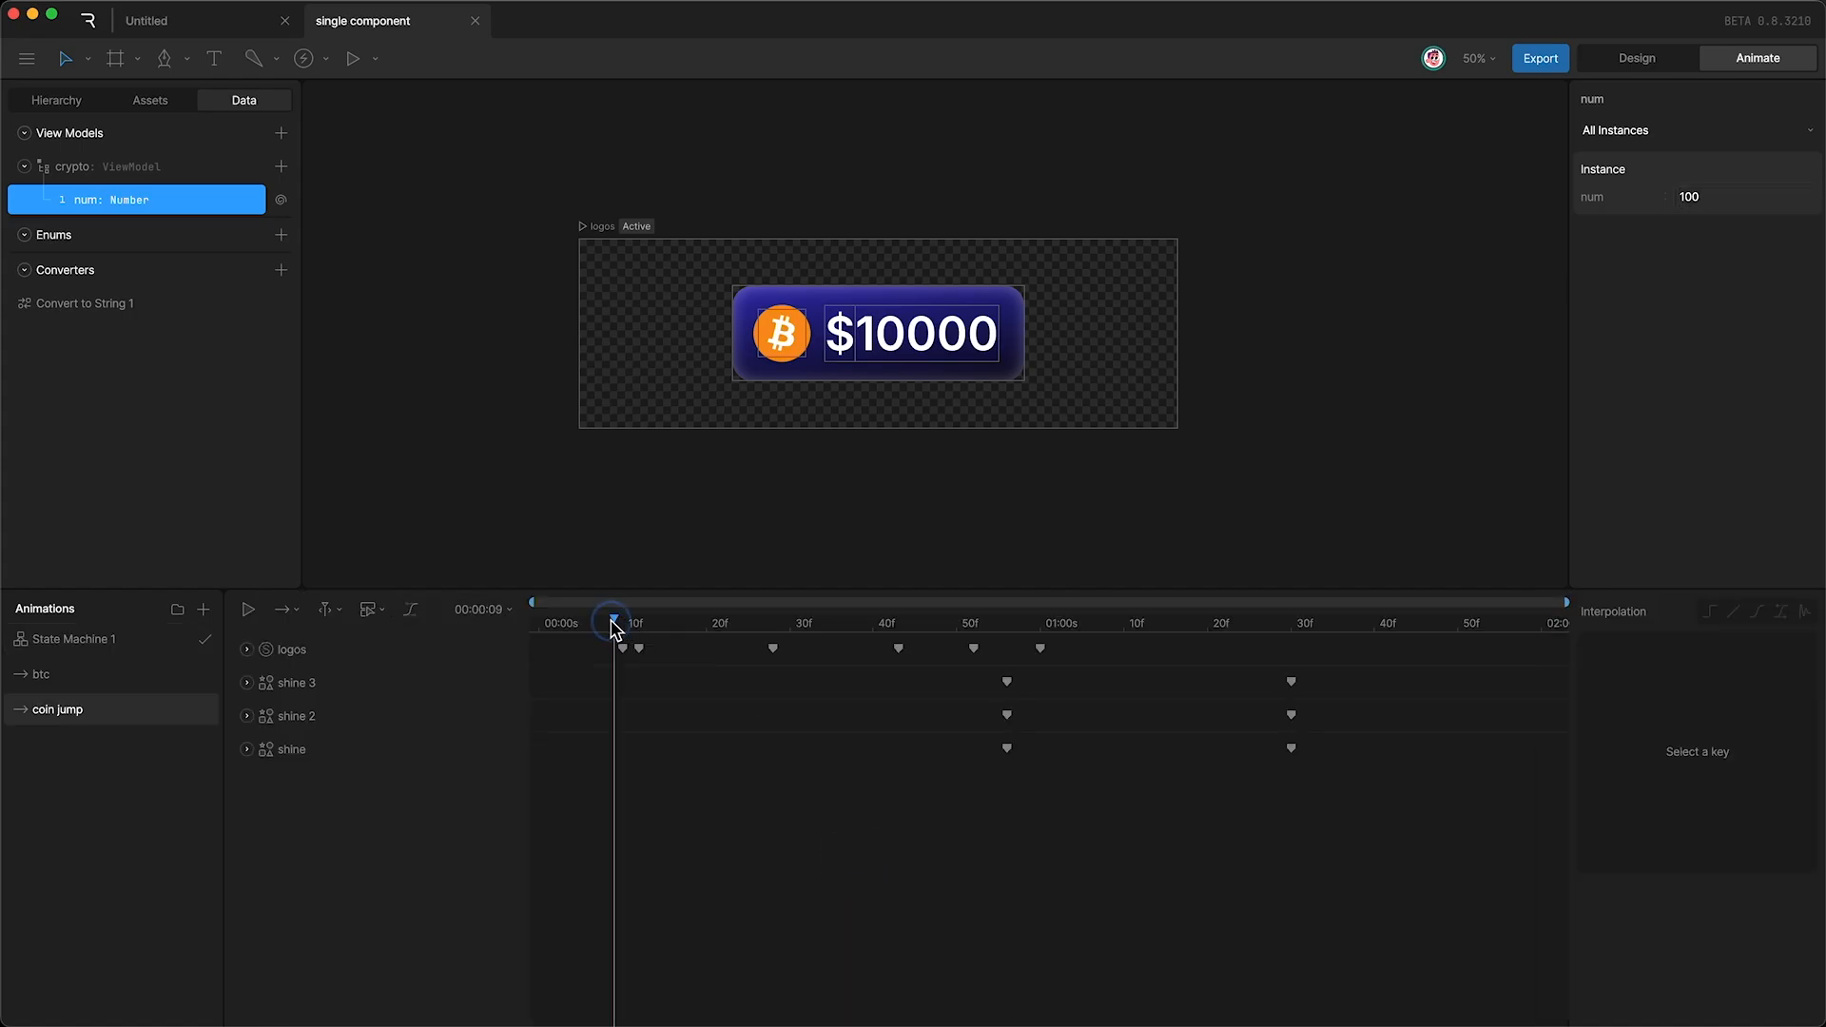
{"action": "left_click", "coordinate": [248, 609]}
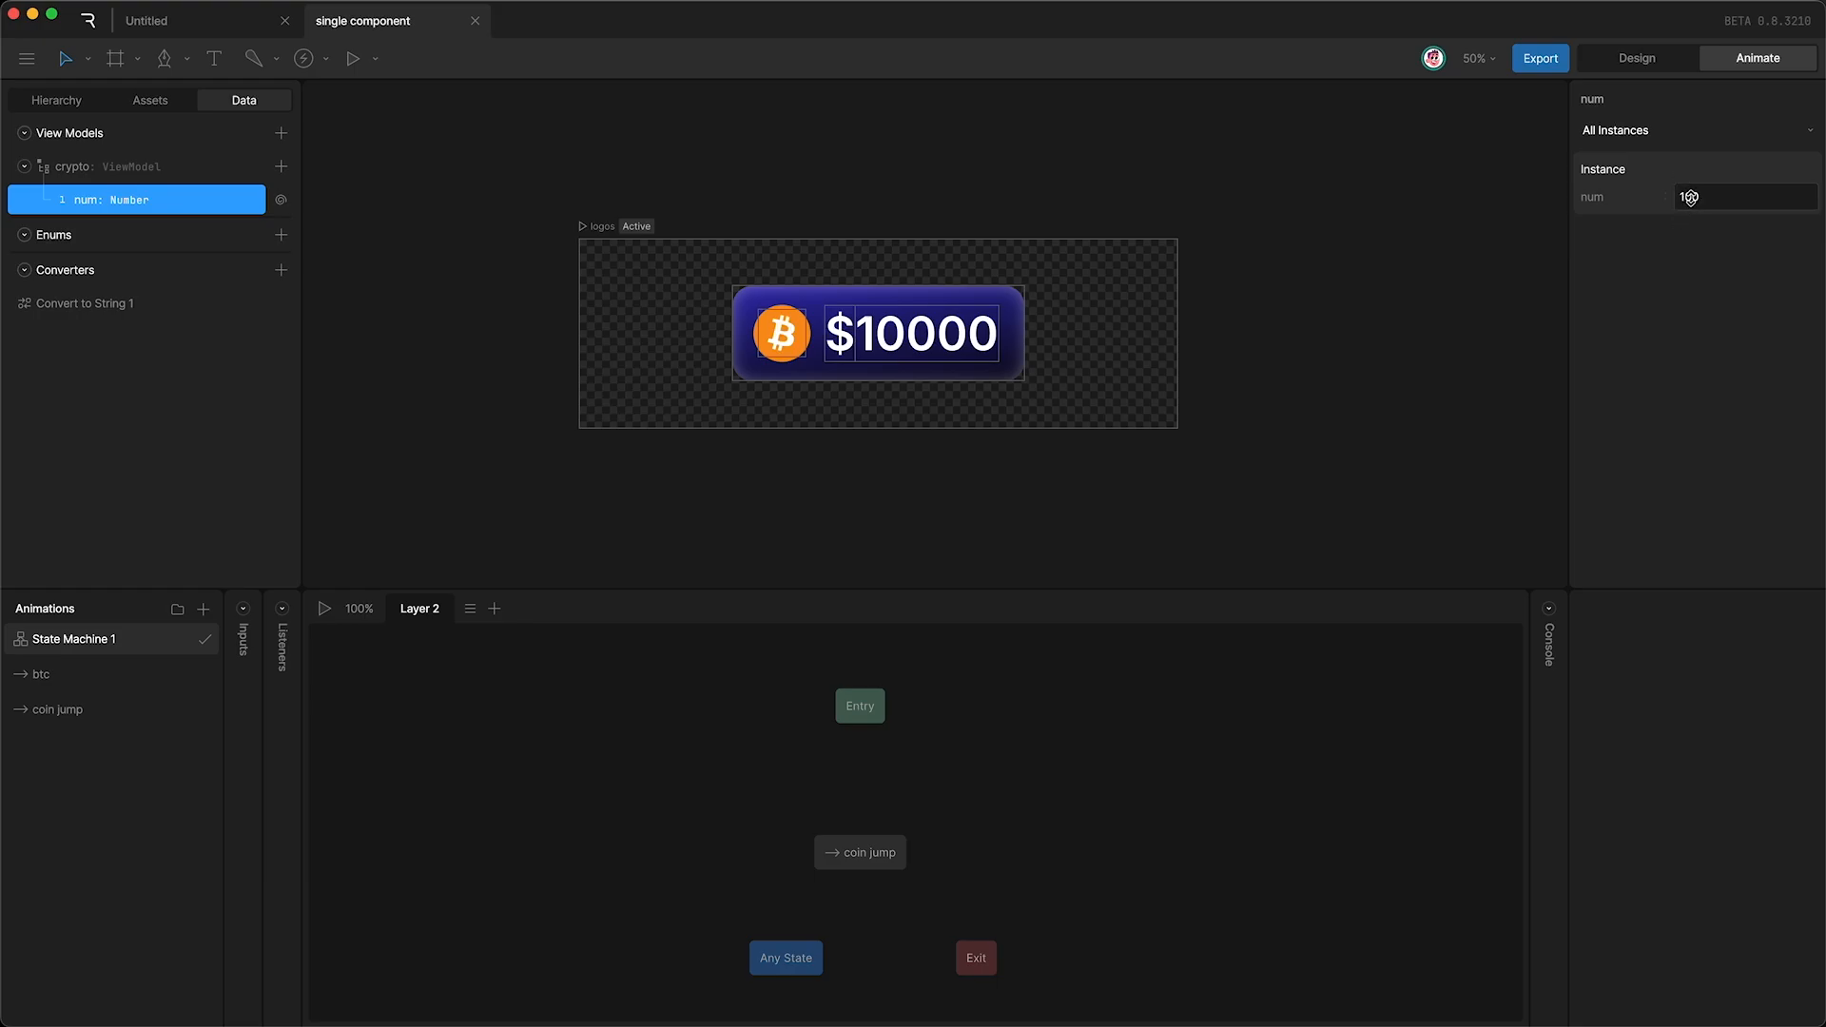
{"action": "type", "text": "100"}
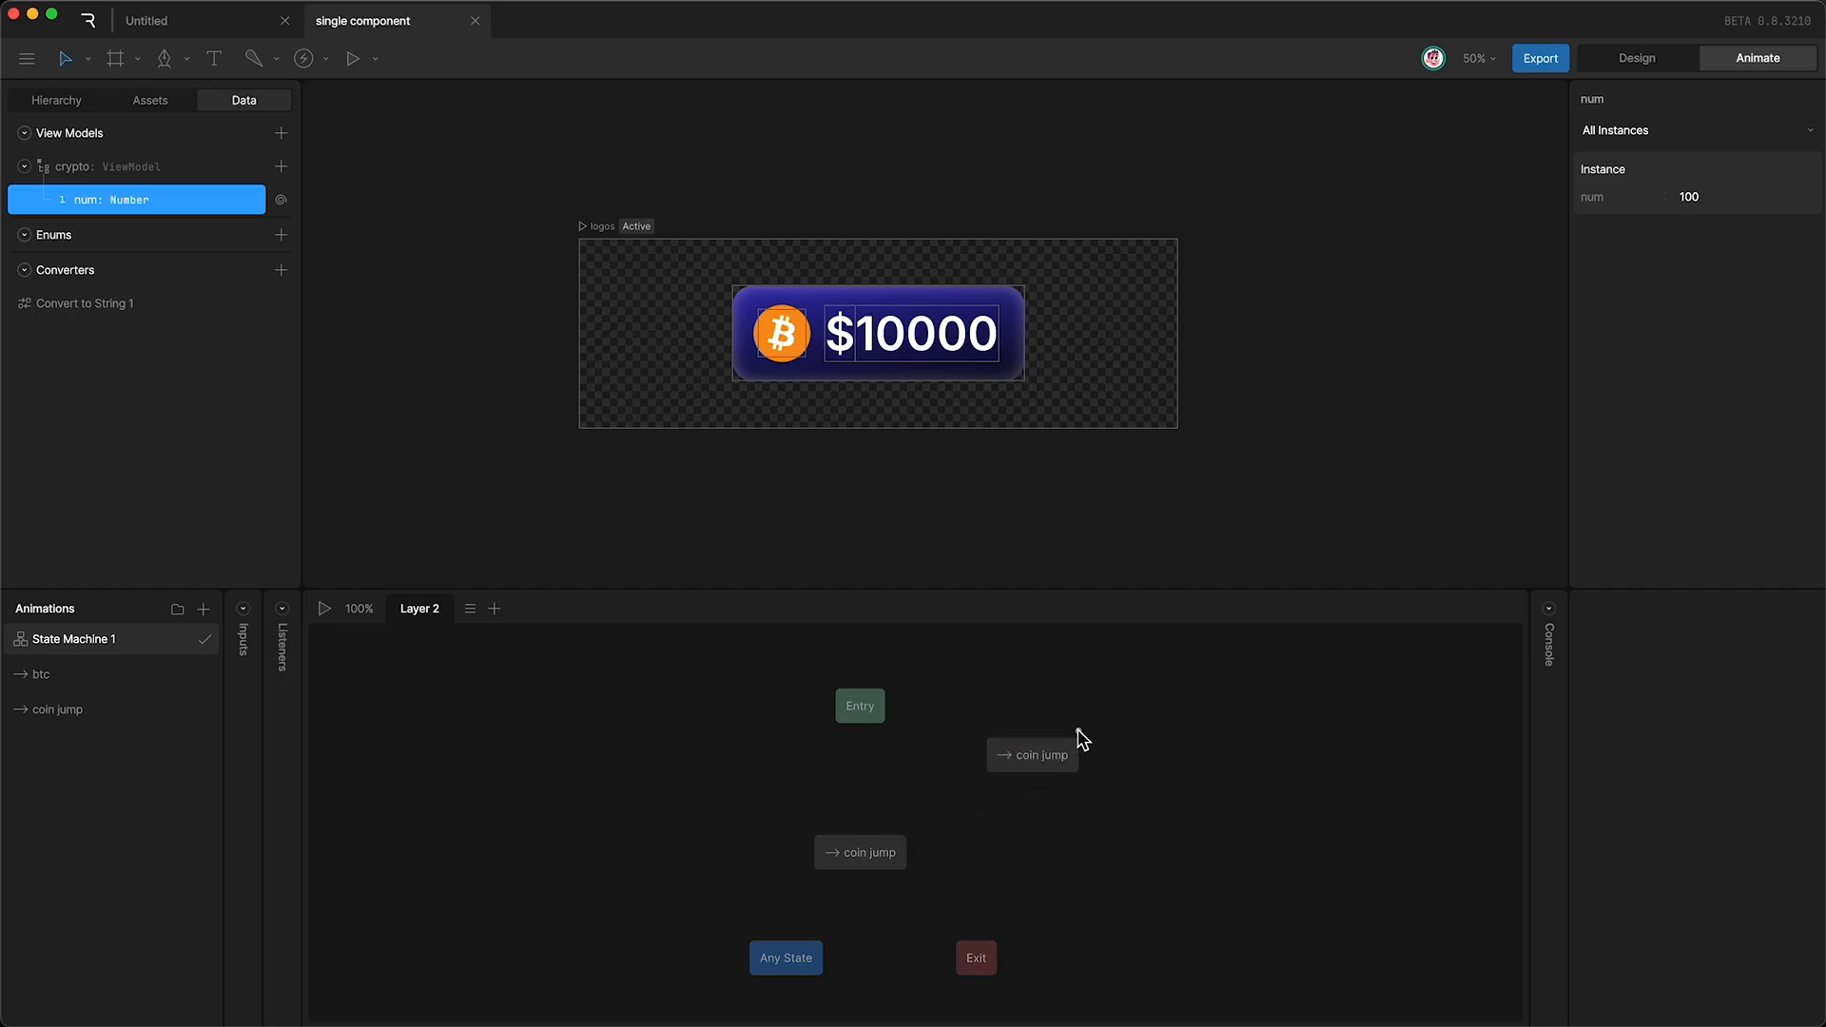
Place a second coin jump state and link Entry and both coin jump states with transitions.
{"action": "left_click_drag", "start_coordinate": [860, 704], "coordinate": [770, 696]}
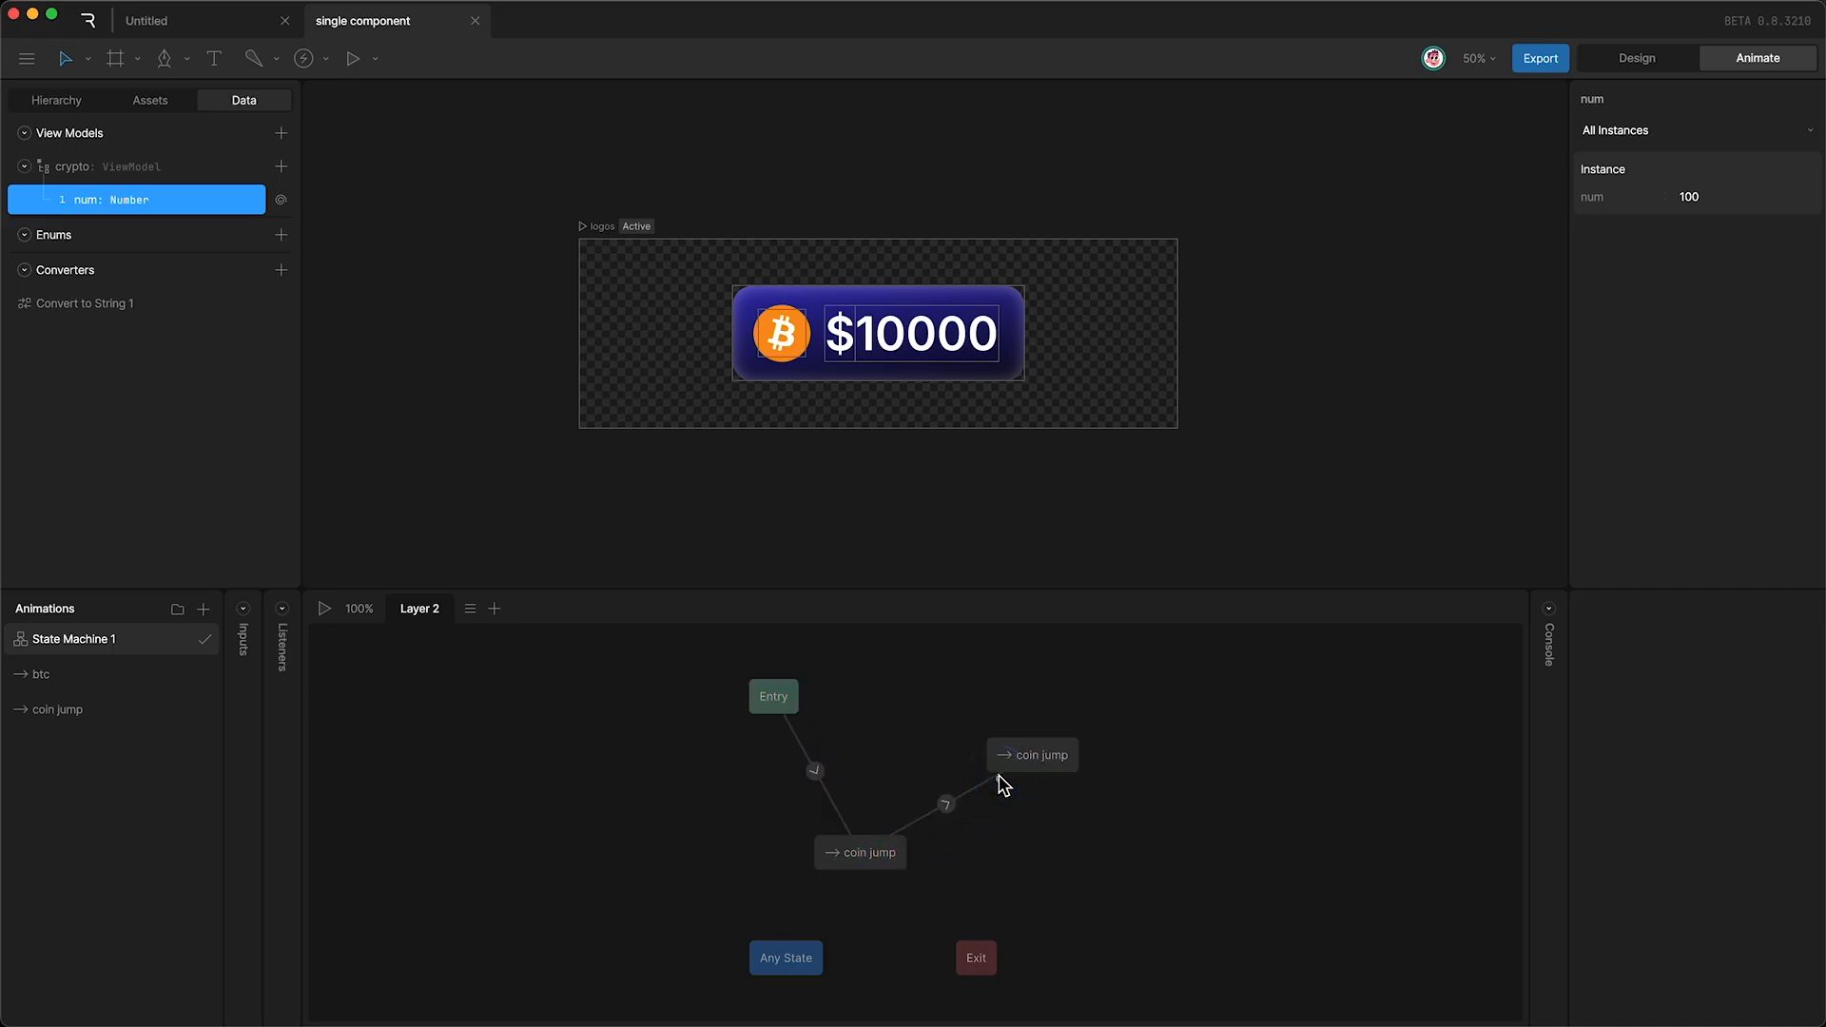
{"action": "left_click", "coordinate": [1031, 730]}
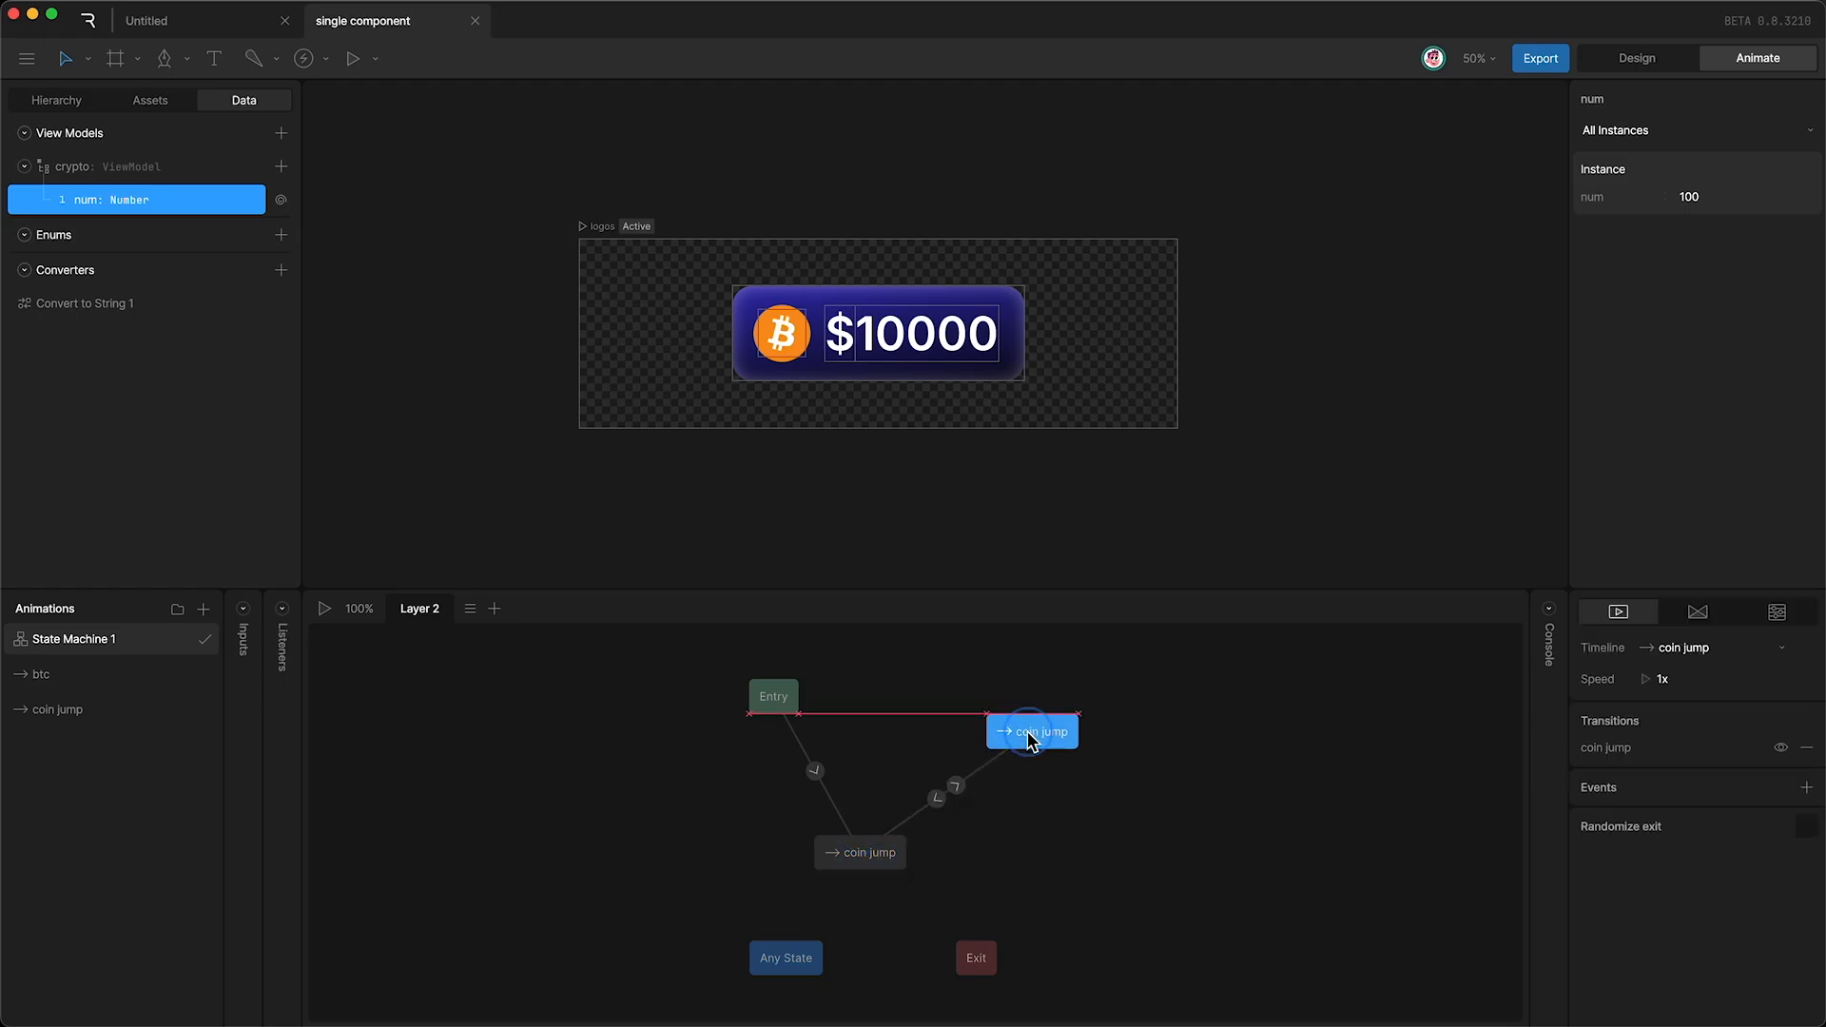
{"action": "left_click", "coordinate": [746, 754]}
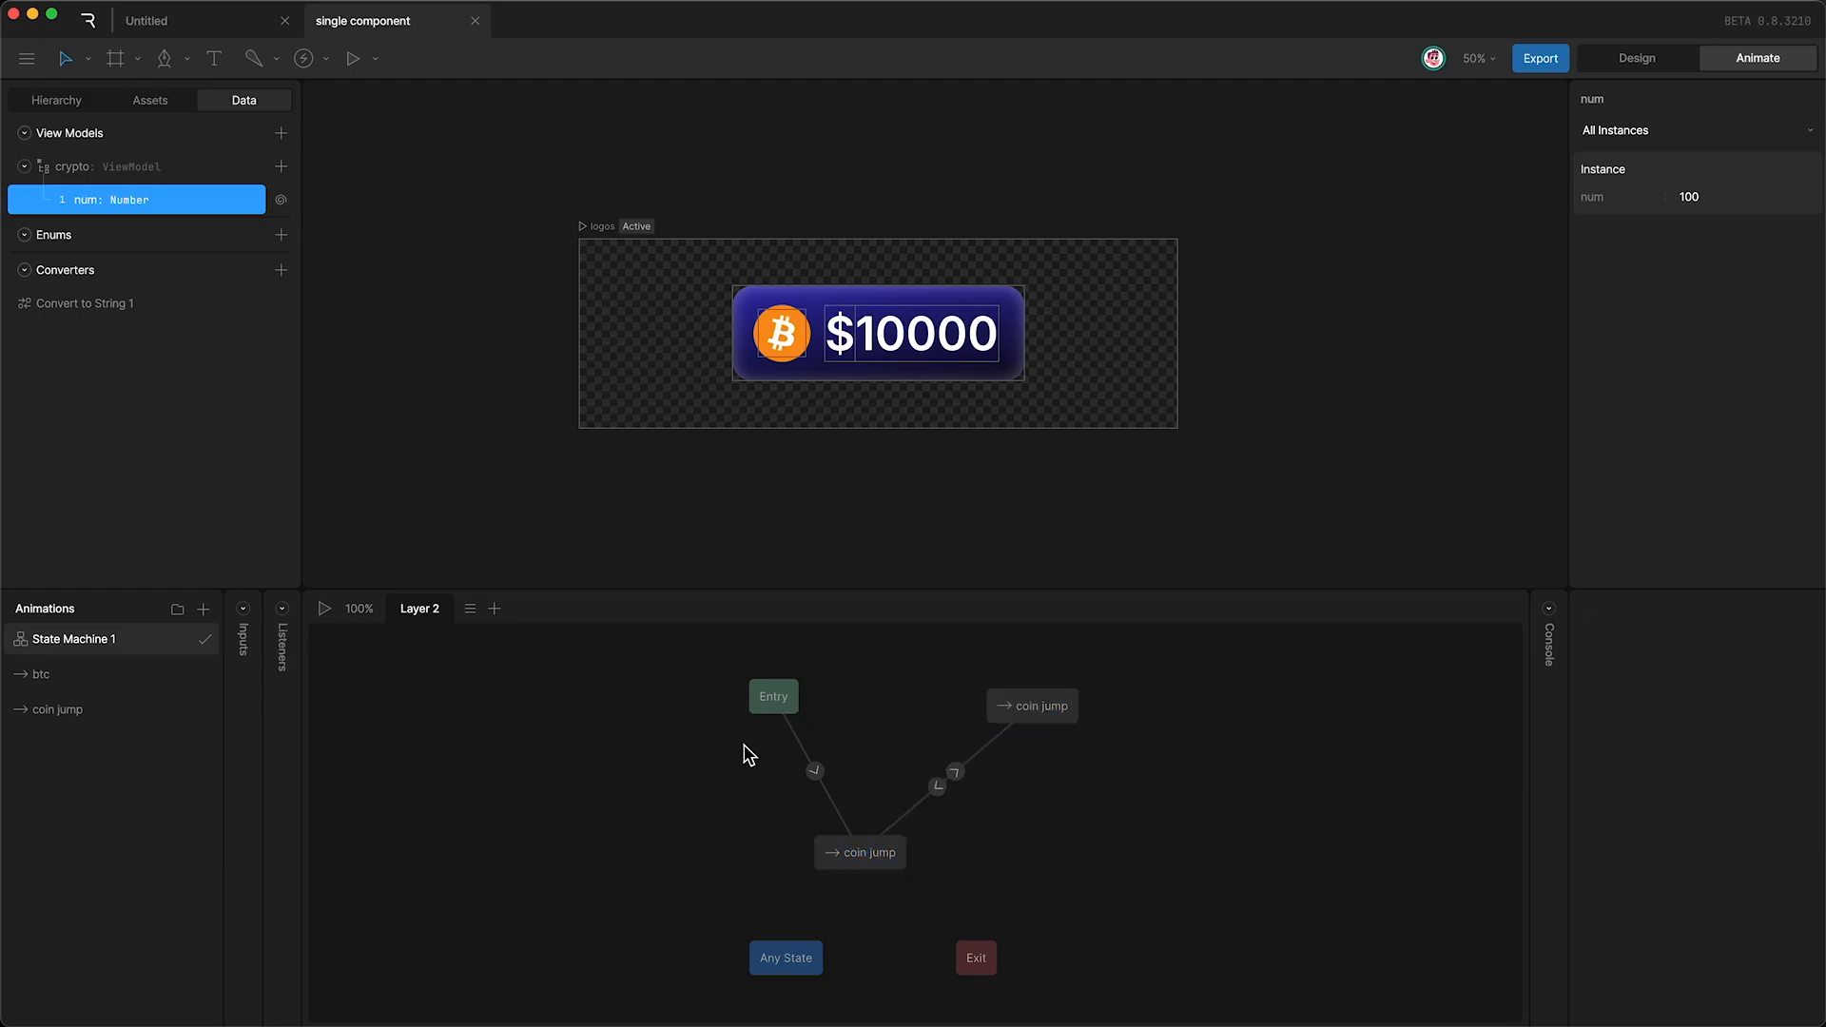
{"action": "left_click", "coordinate": [939, 786]}
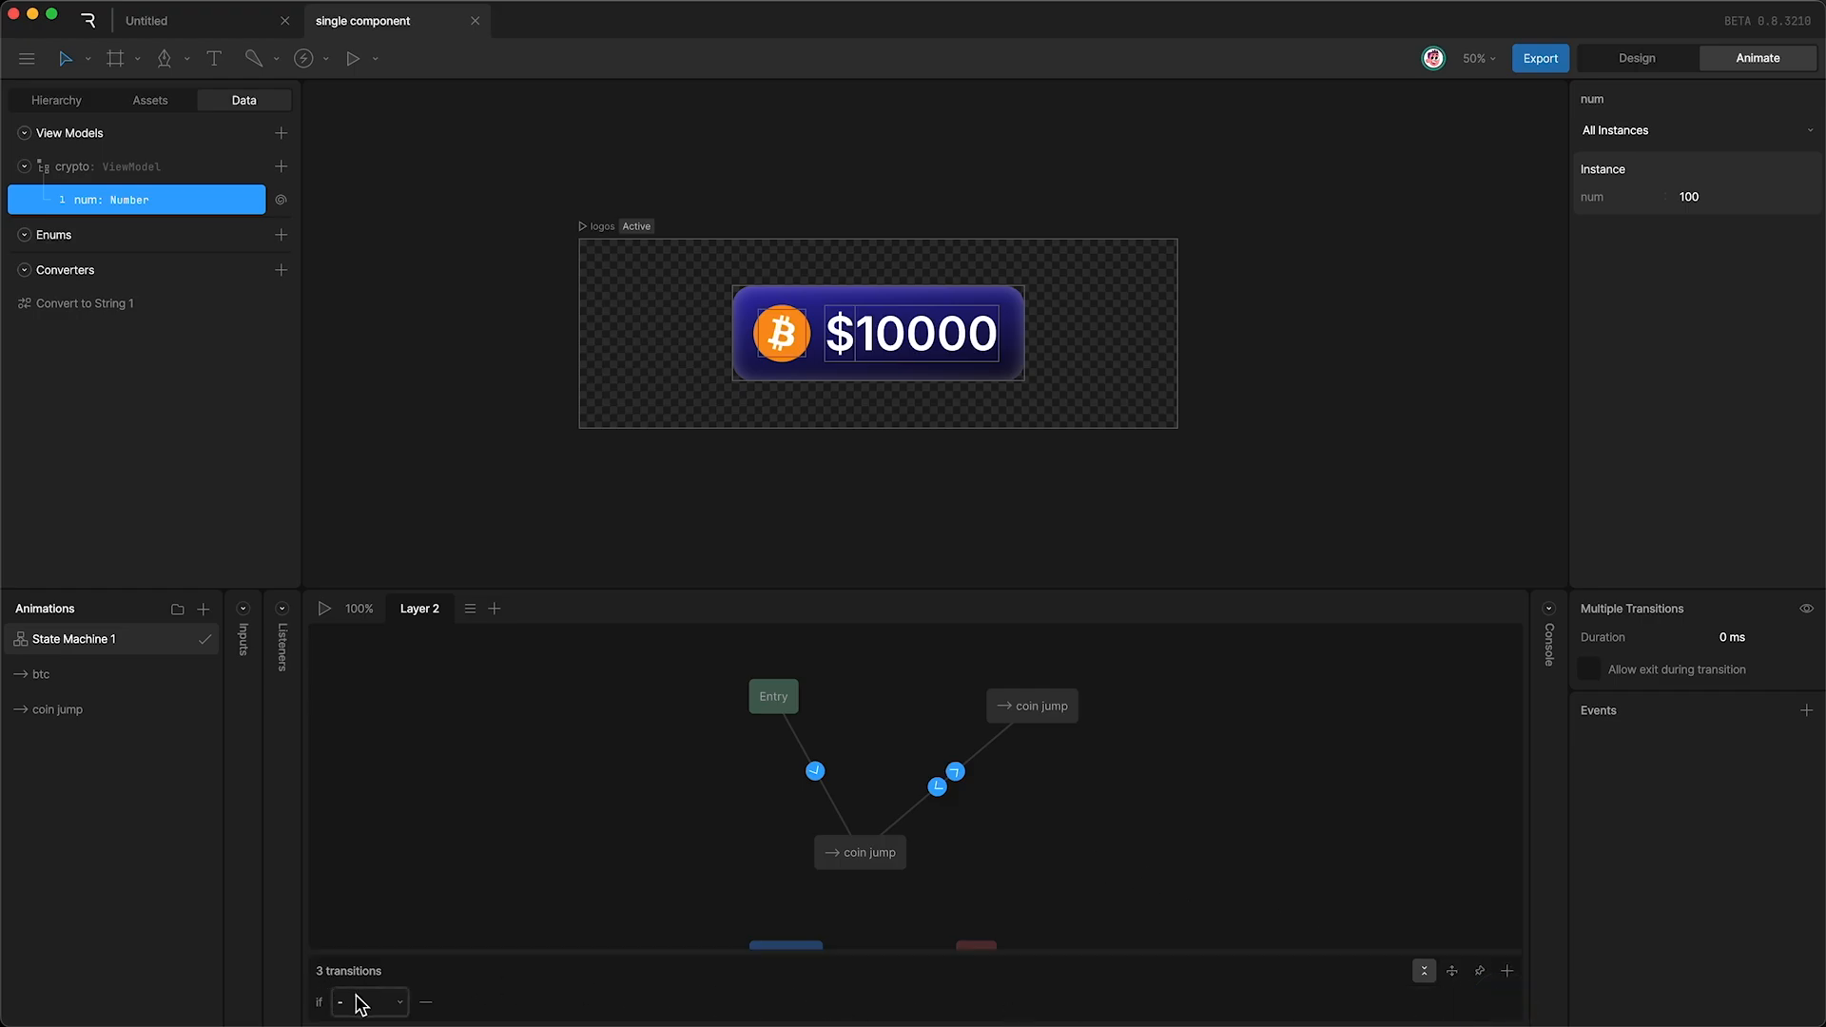
Give the selected transitions the condition num ≠ Self so they fire when num changes.
{"action": "left_click", "coordinate": [367, 1002]}
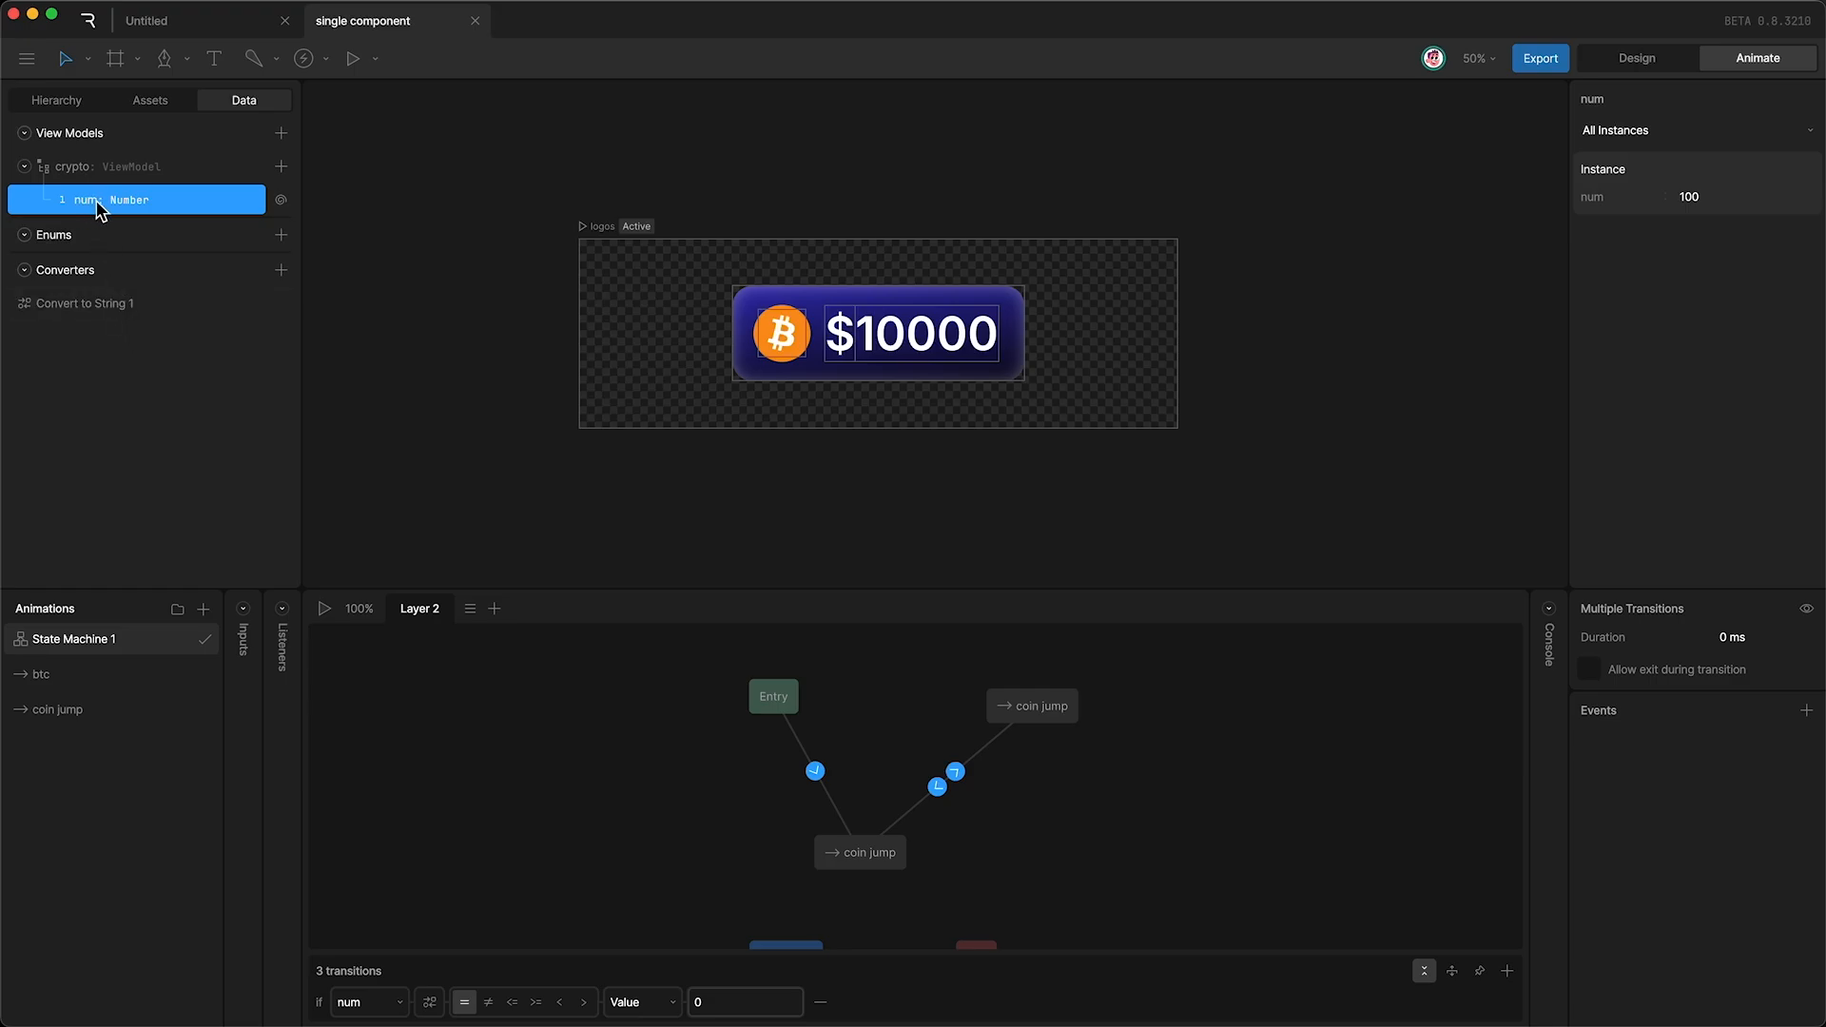
{"action": "left_click", "coordinate": [641, 1003]}
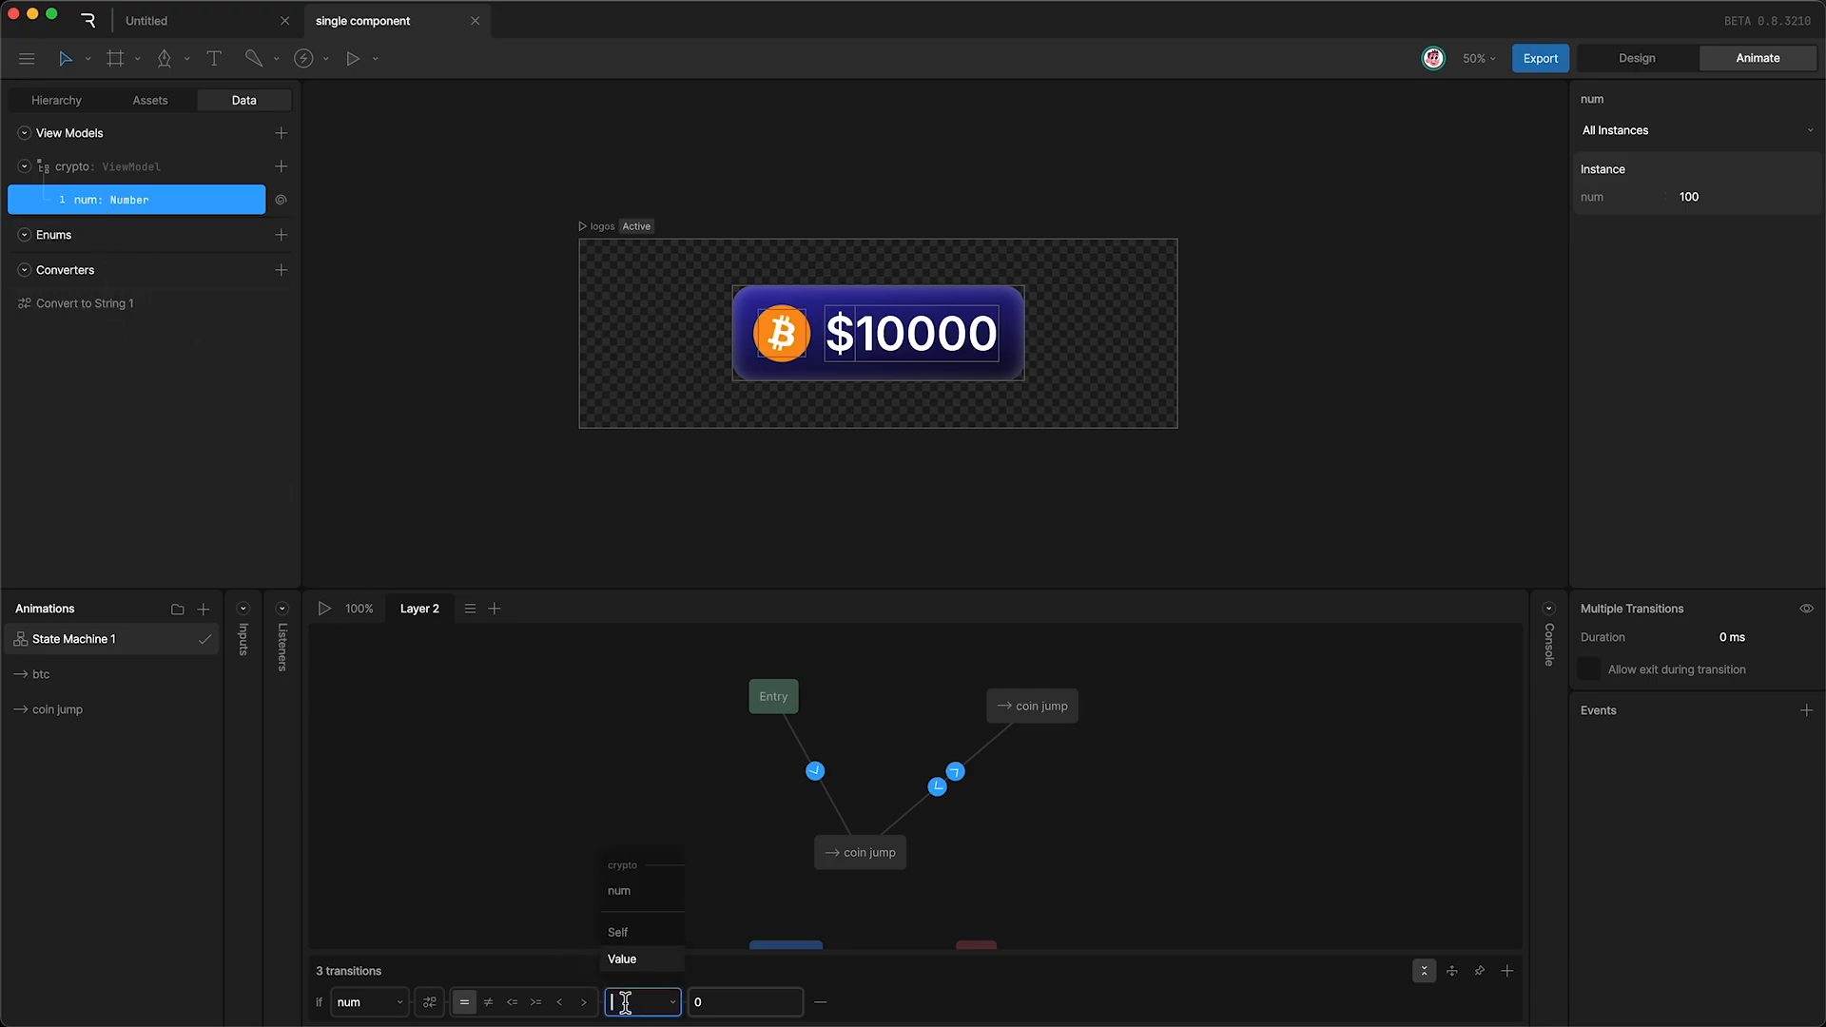
{"action": "left_click", "coordinate": [617, 932]}
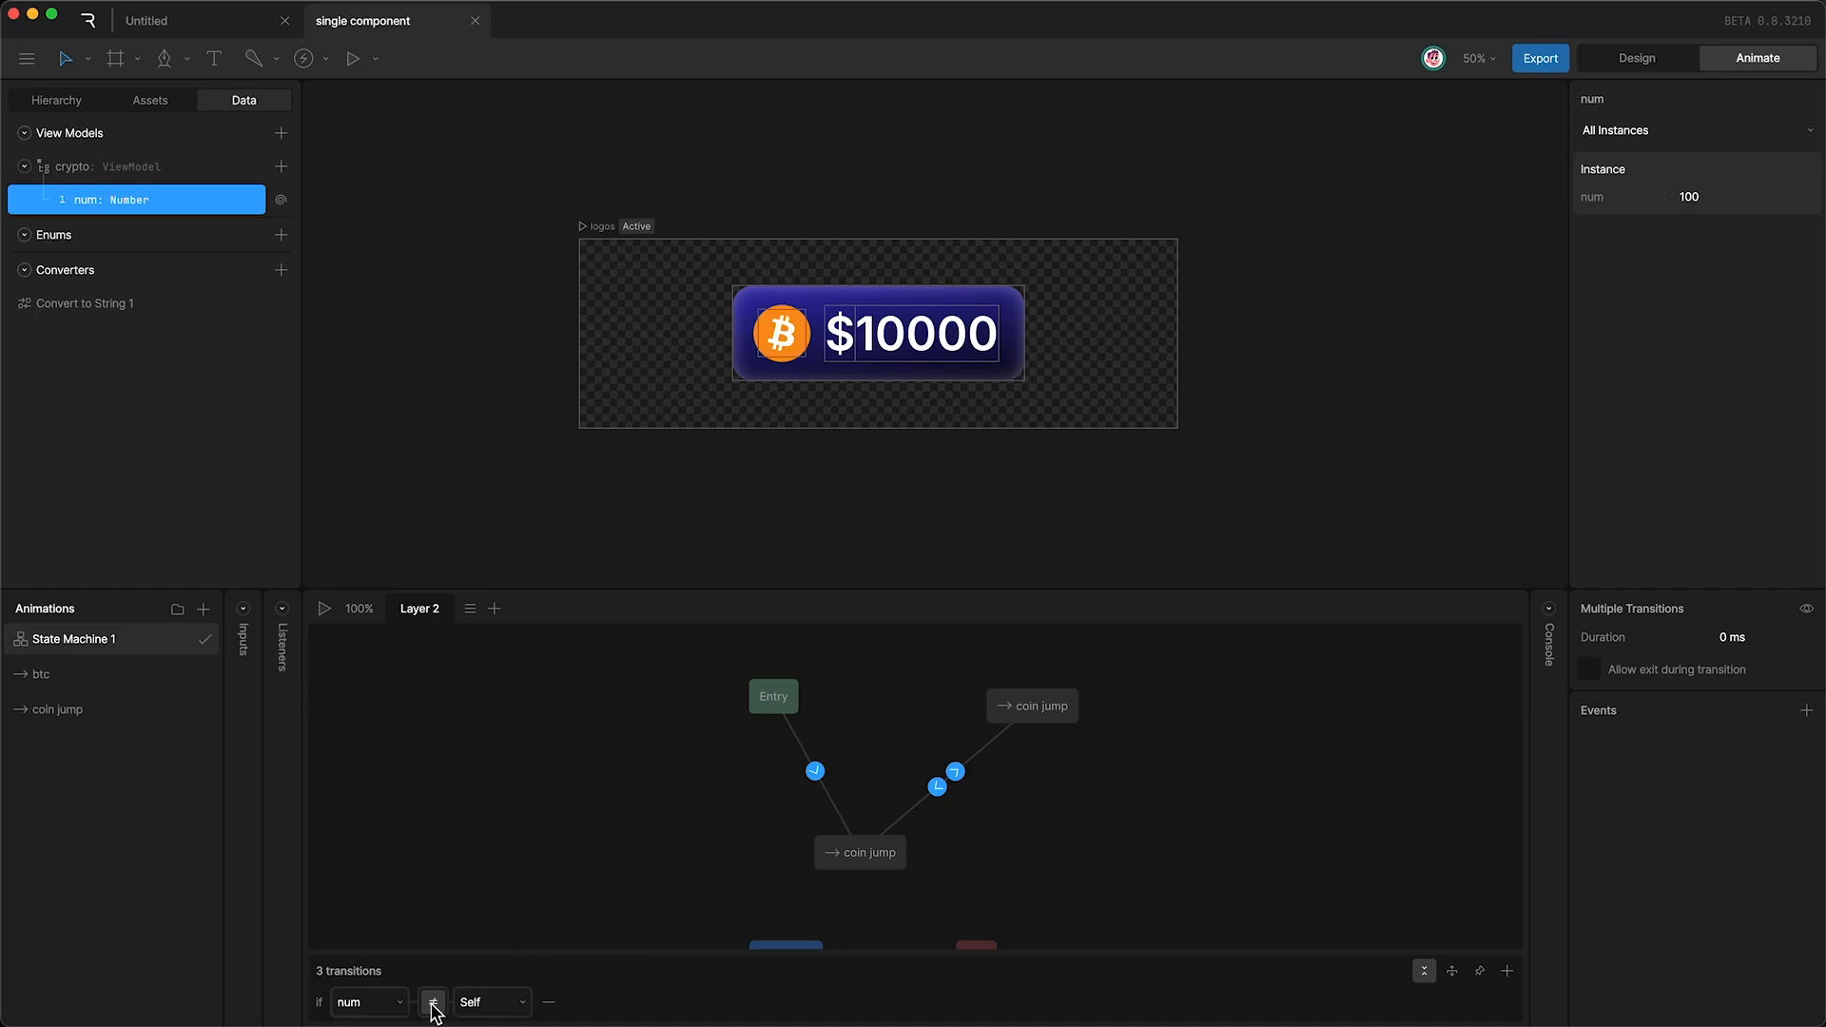
{"action": "left_click", "coordinate": [431, 1002]}
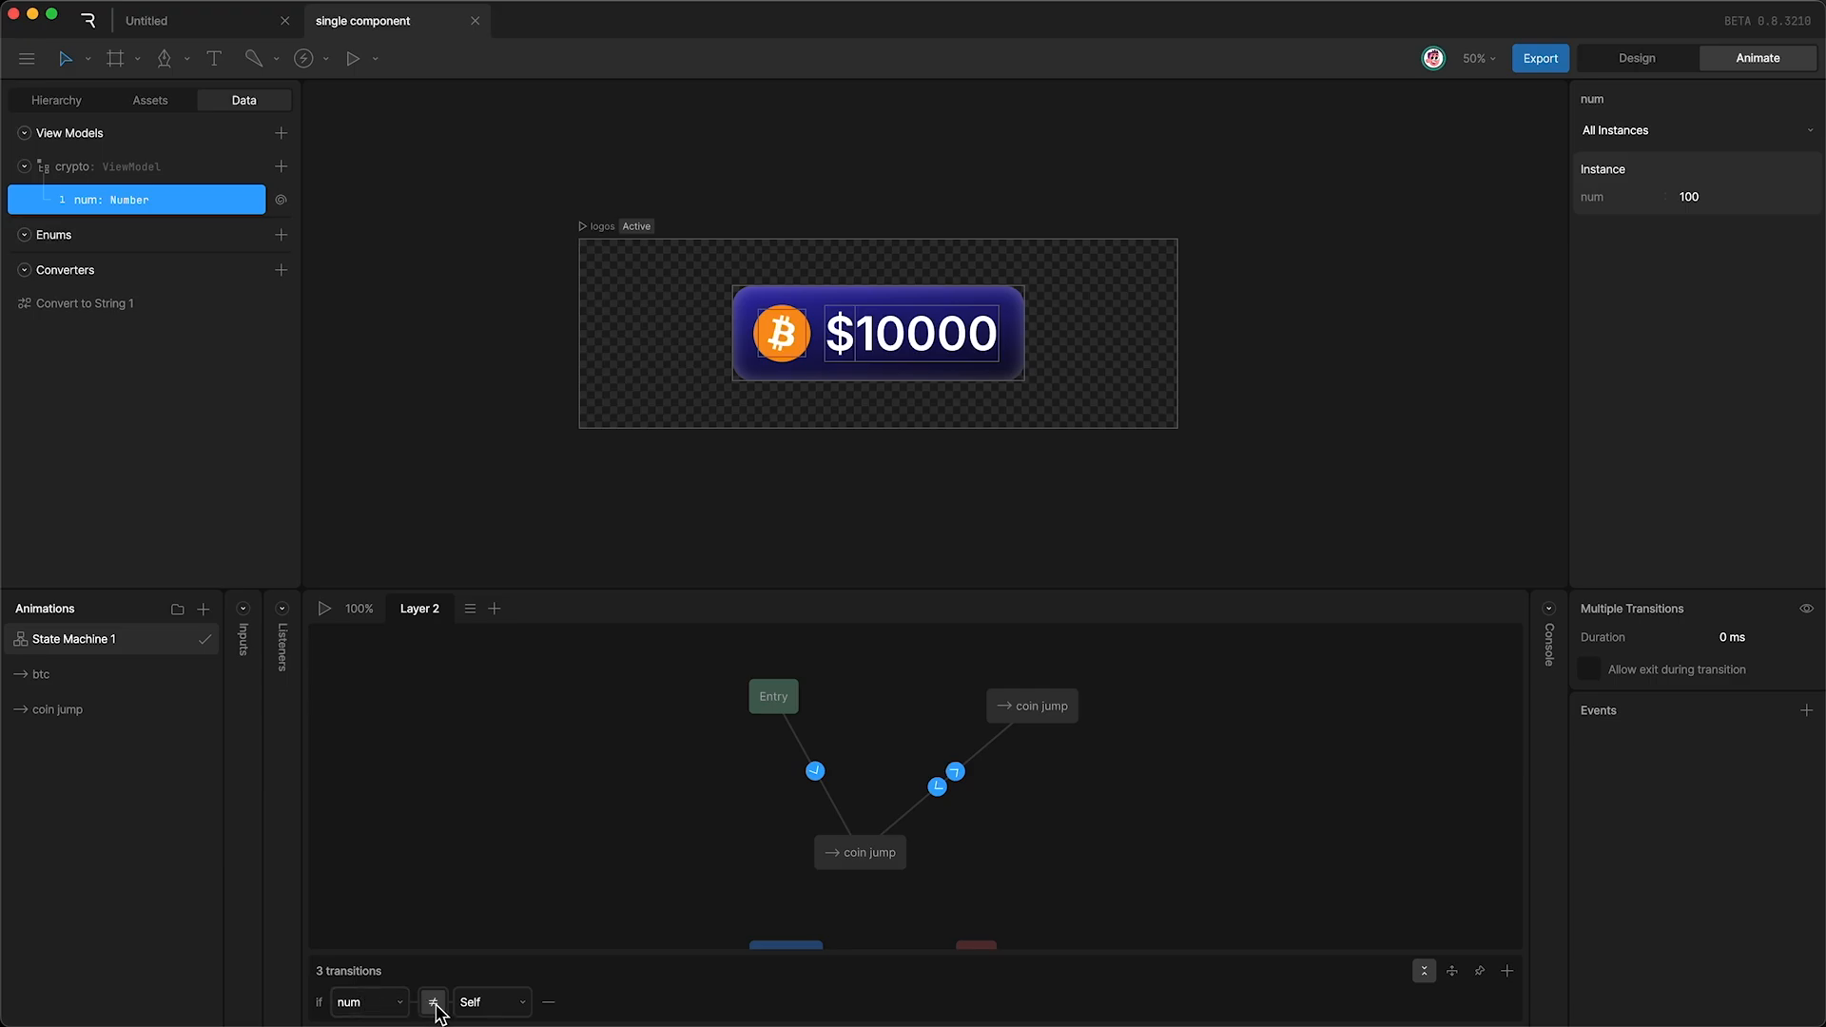
{"action": "left_click", "coordinate": [432, 1002]}
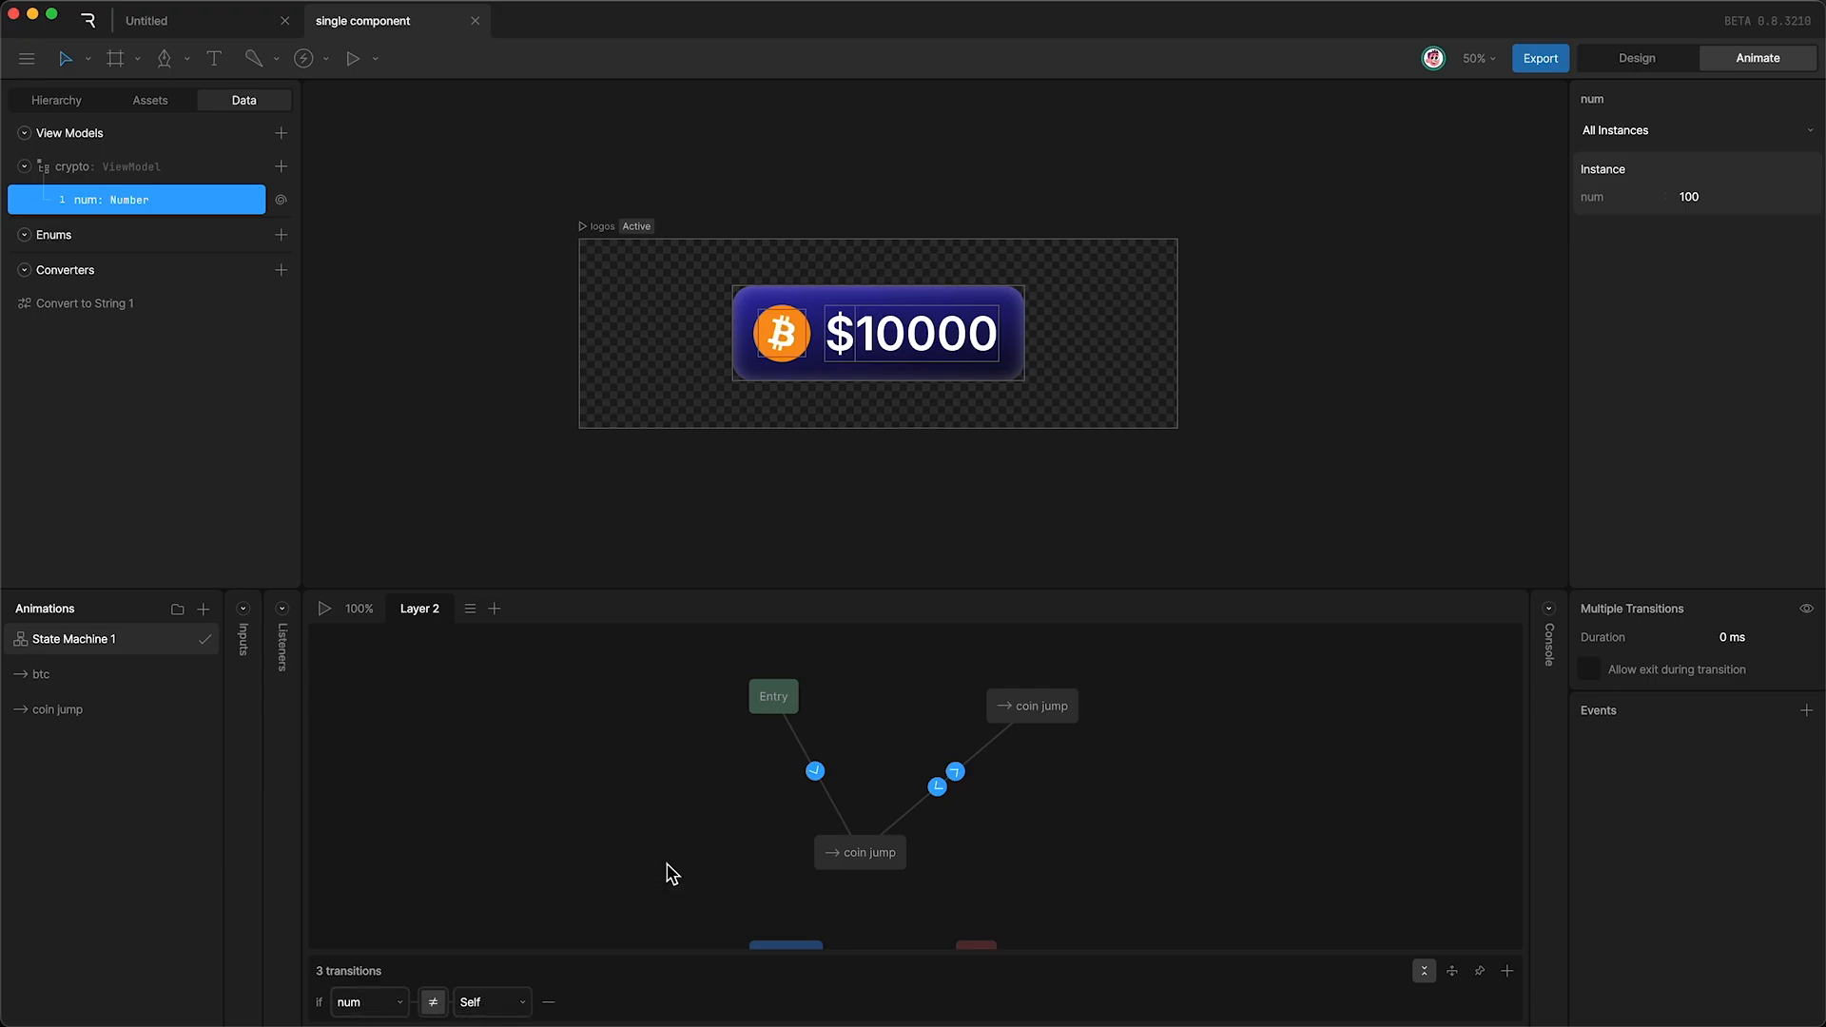
{"action": "mouse_move", "coordinate": [889, 802]}
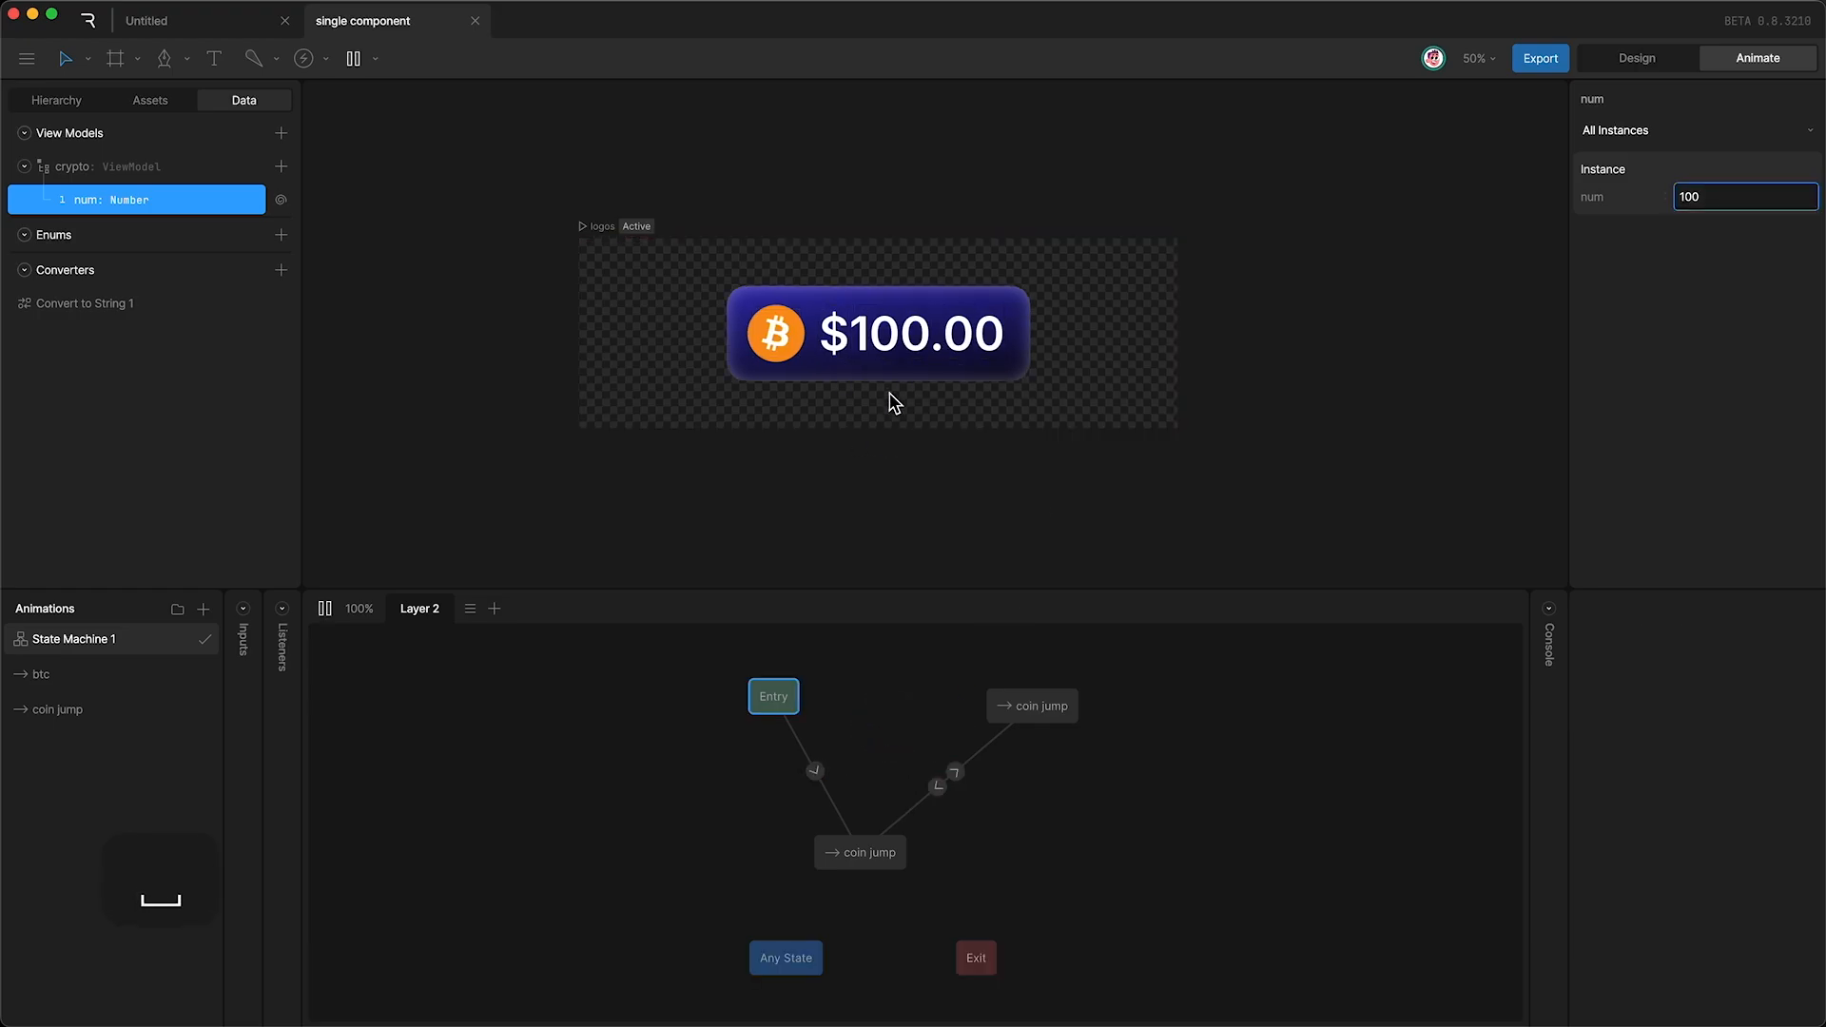
{"action": "mouse_move", "coordinate": [224, 203]}
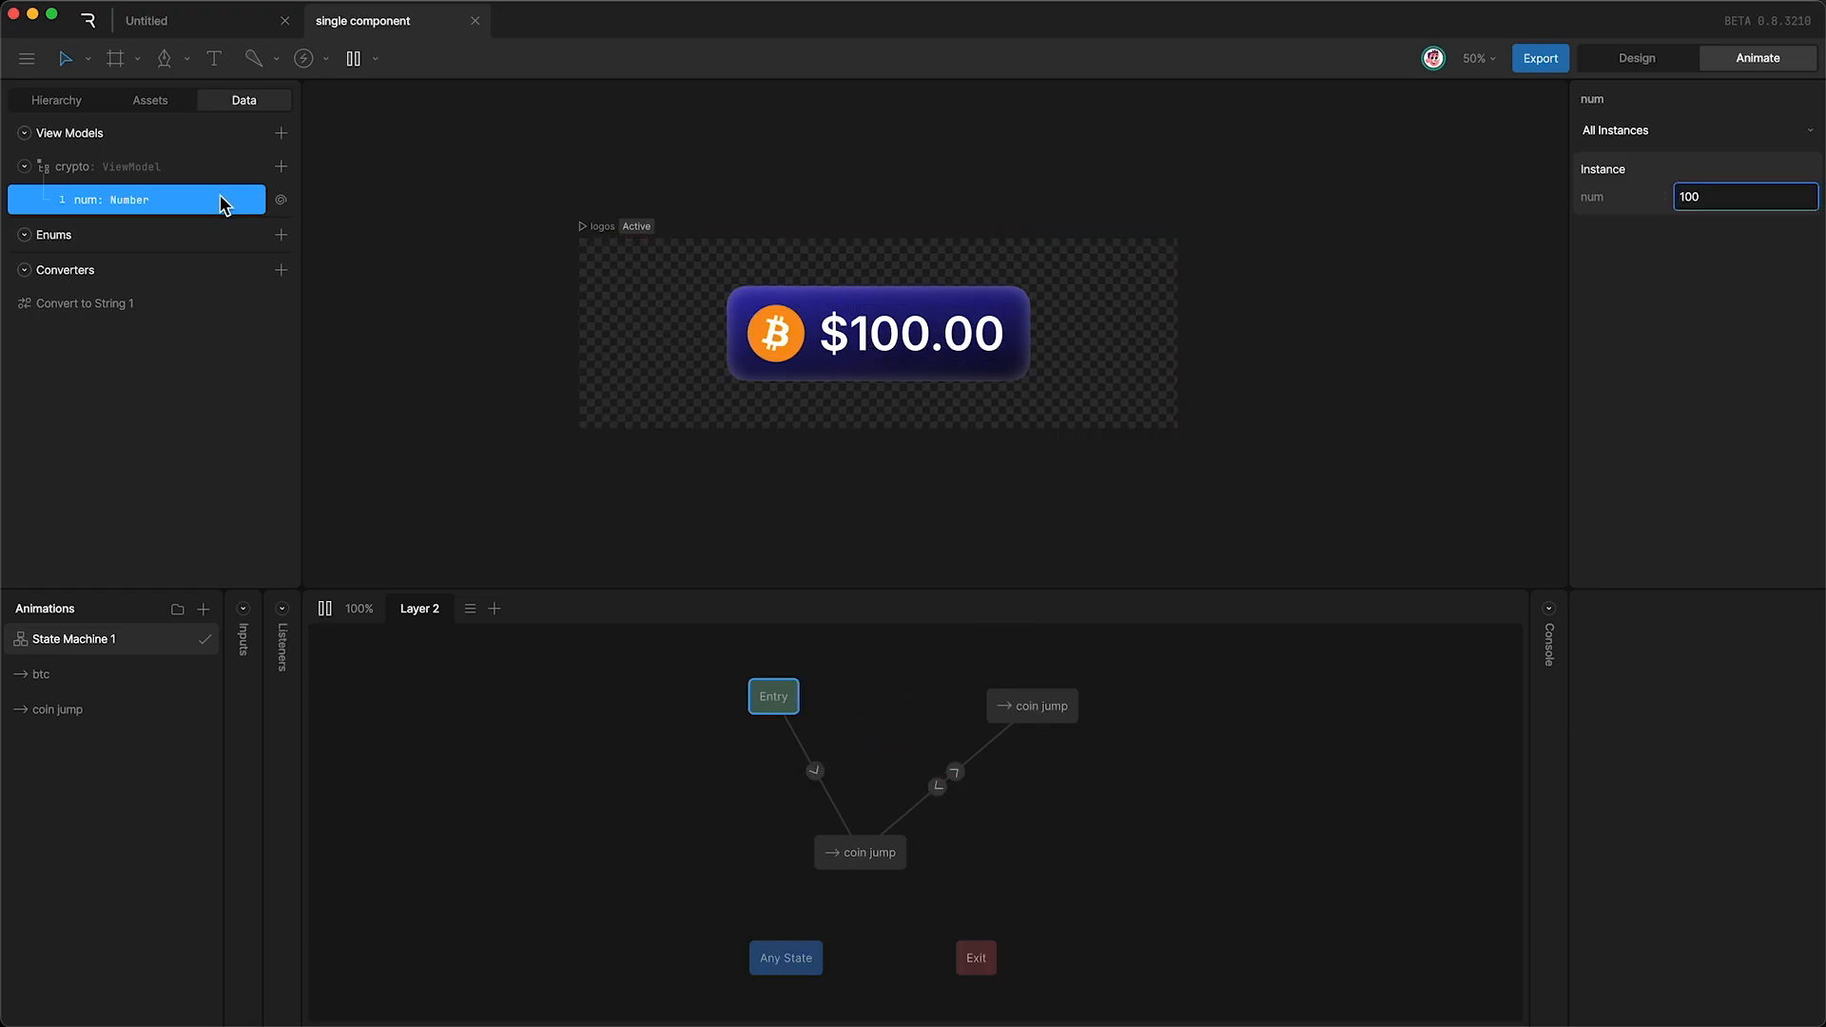
During preview, change num's instance value to 101 to trigger the coin jump.
{"action": "left_click", "coordinate": [1744, 196]}
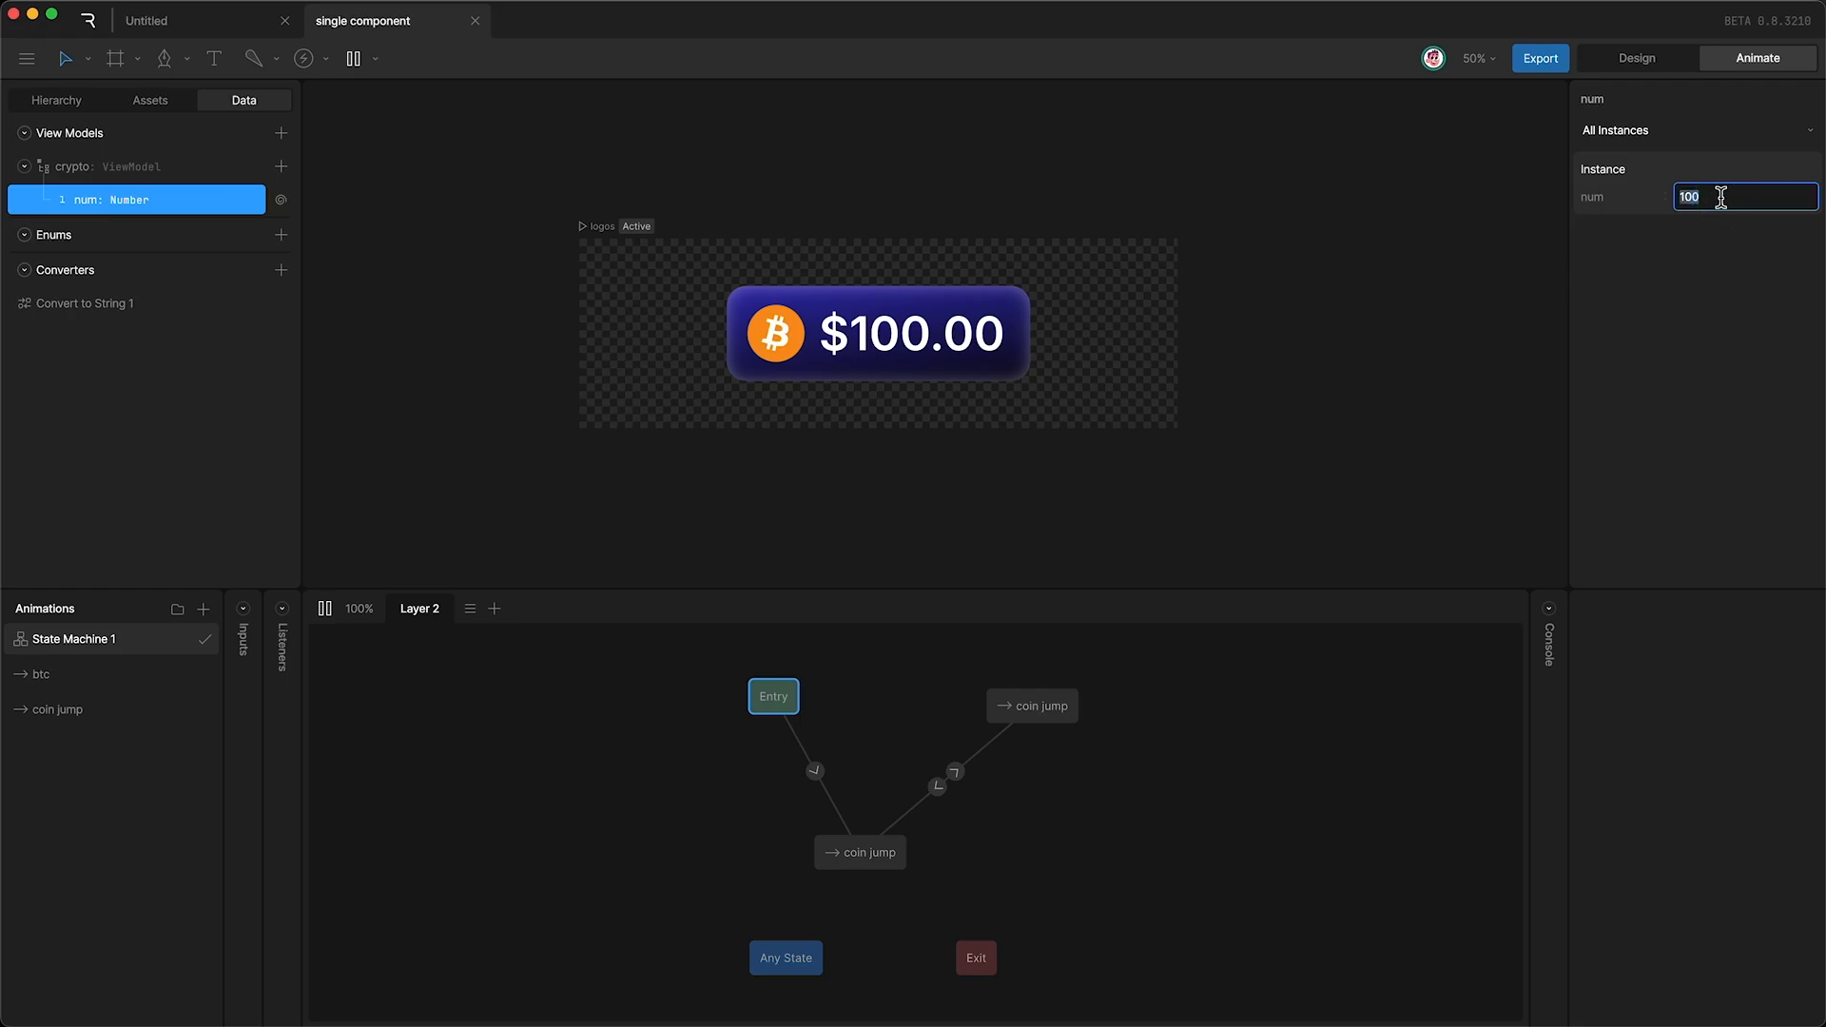
{"action": "type", "text": "101"}
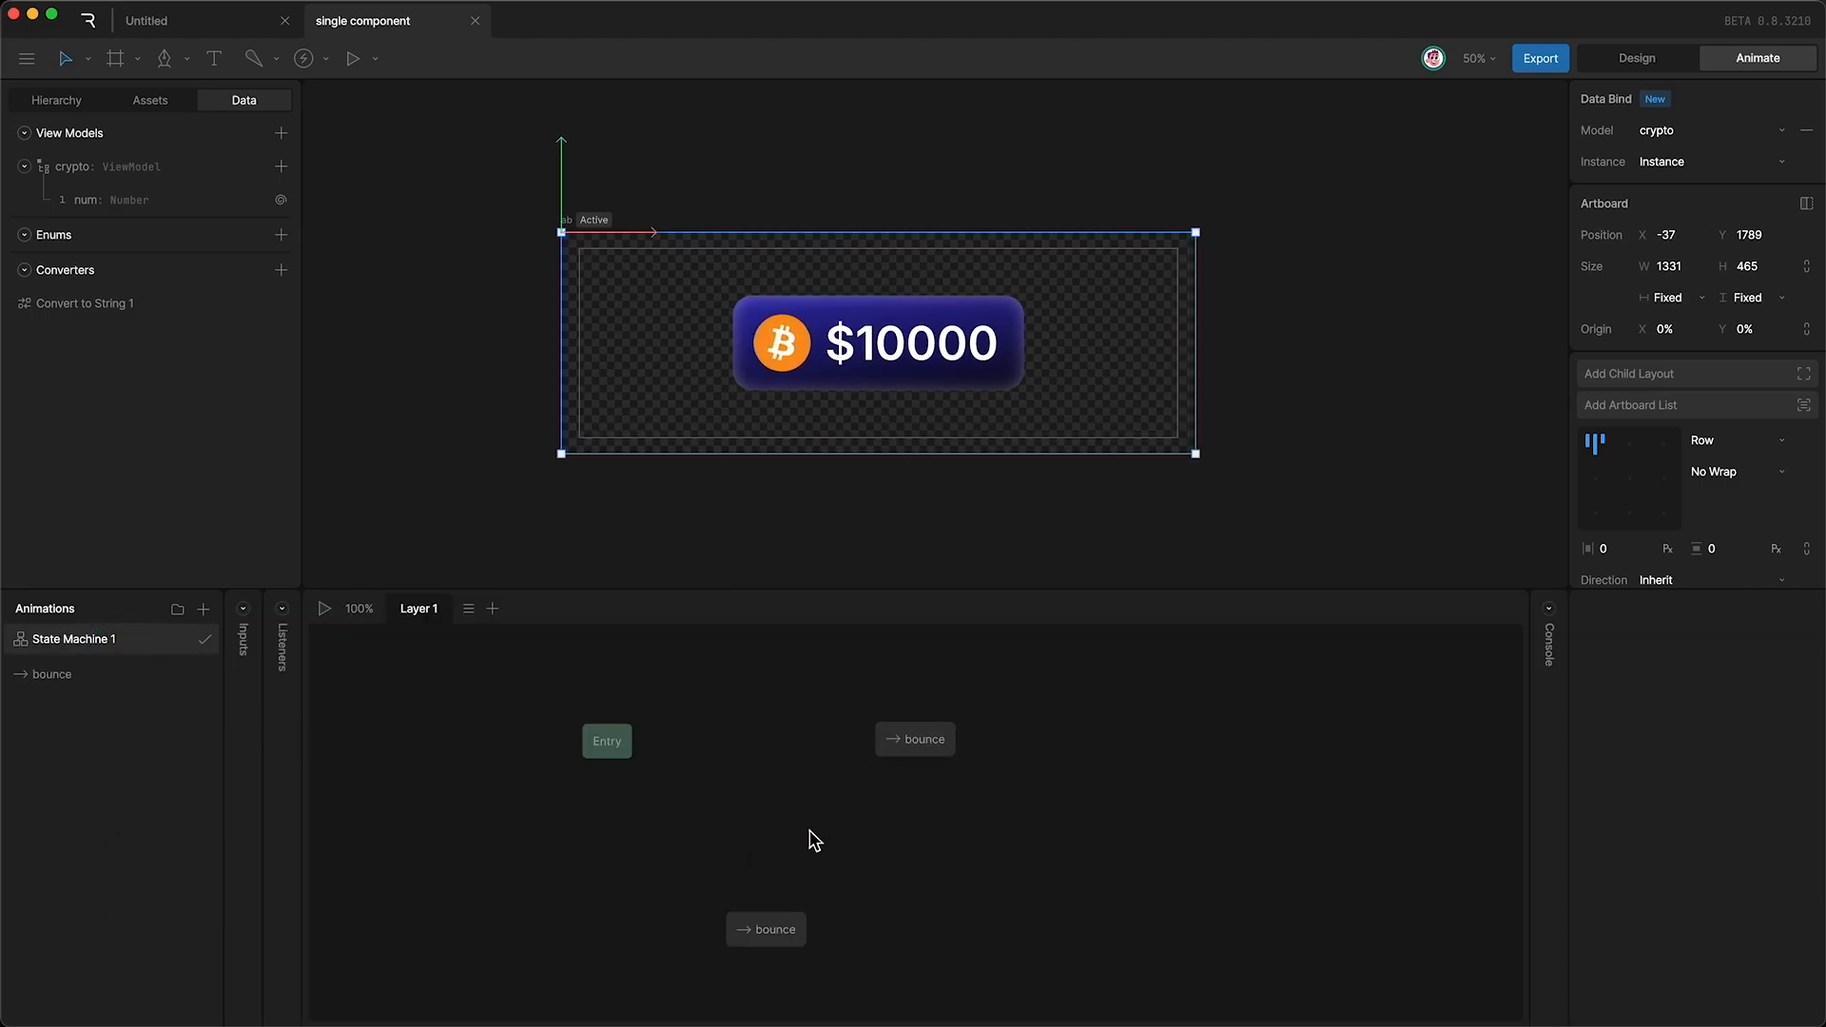
Connect Entry and both bounce states, then condition the three transitions on num ≠ Self.
{"action": "left_click_drag", "start_coordinate": [607, 740], "coordinate": [765, 929]}
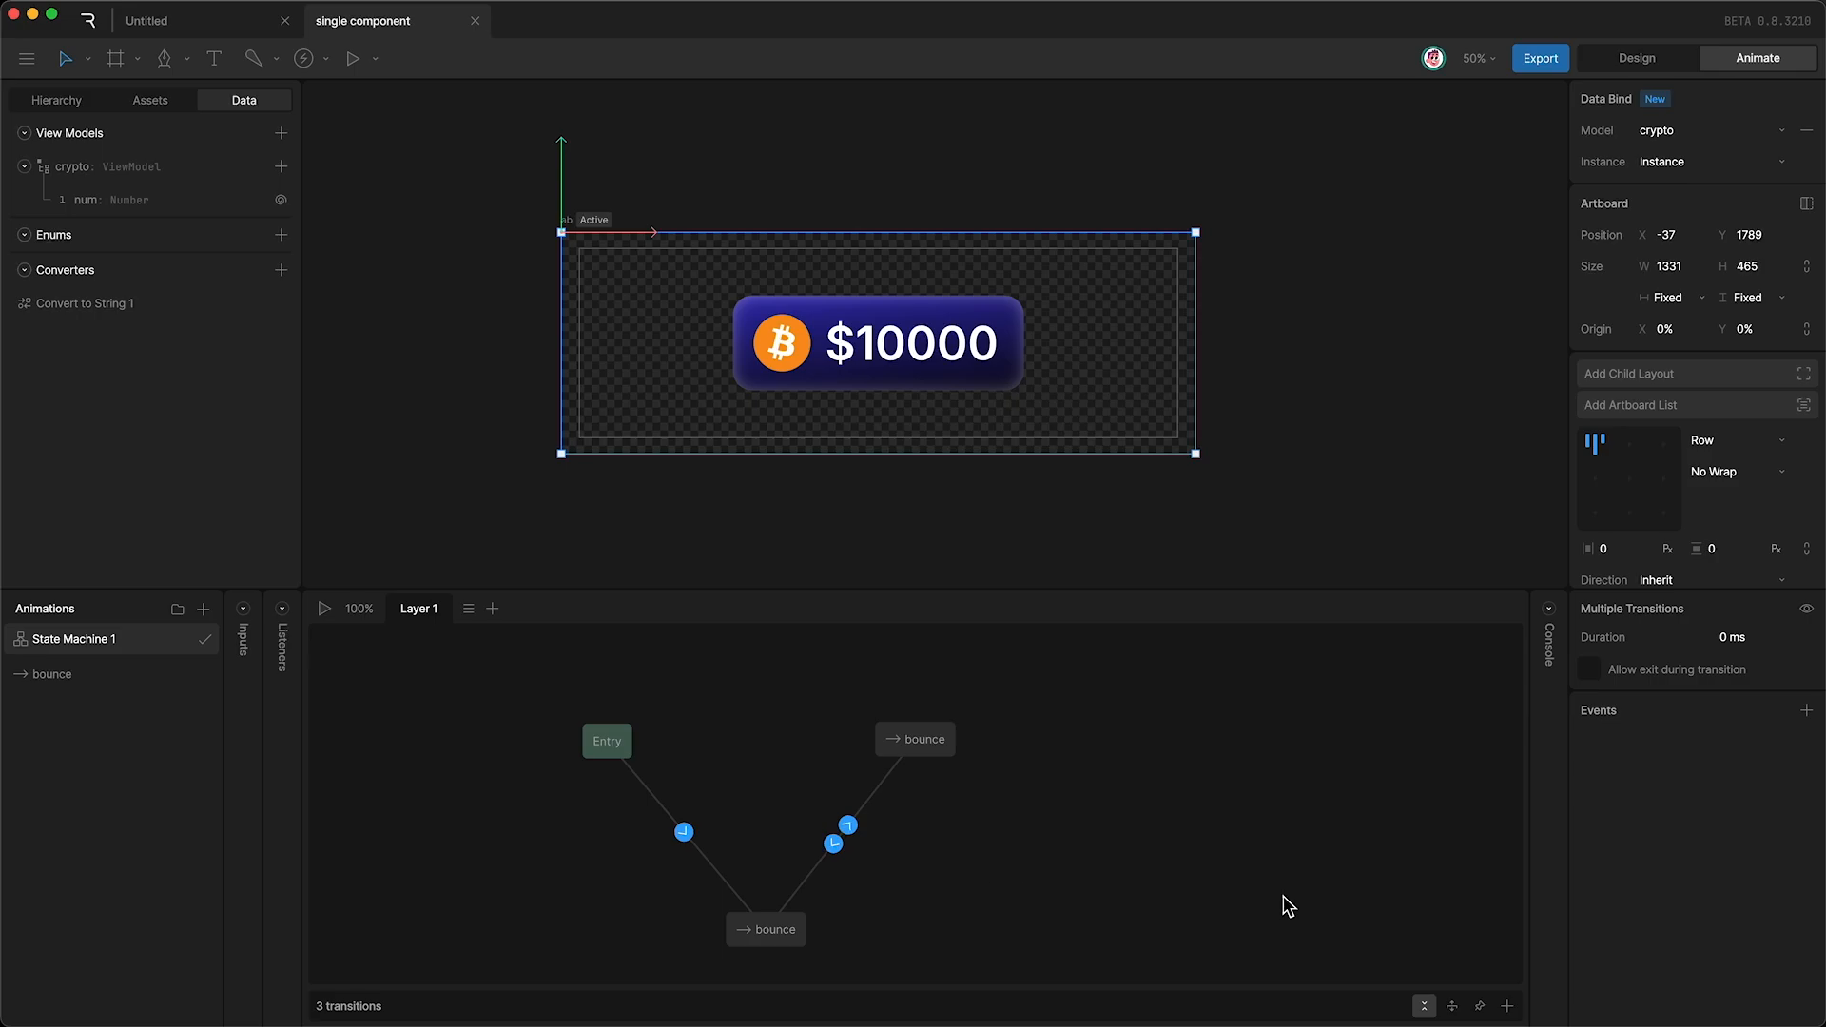
{"action": "left_click", "coordinate": [371, 1003]}
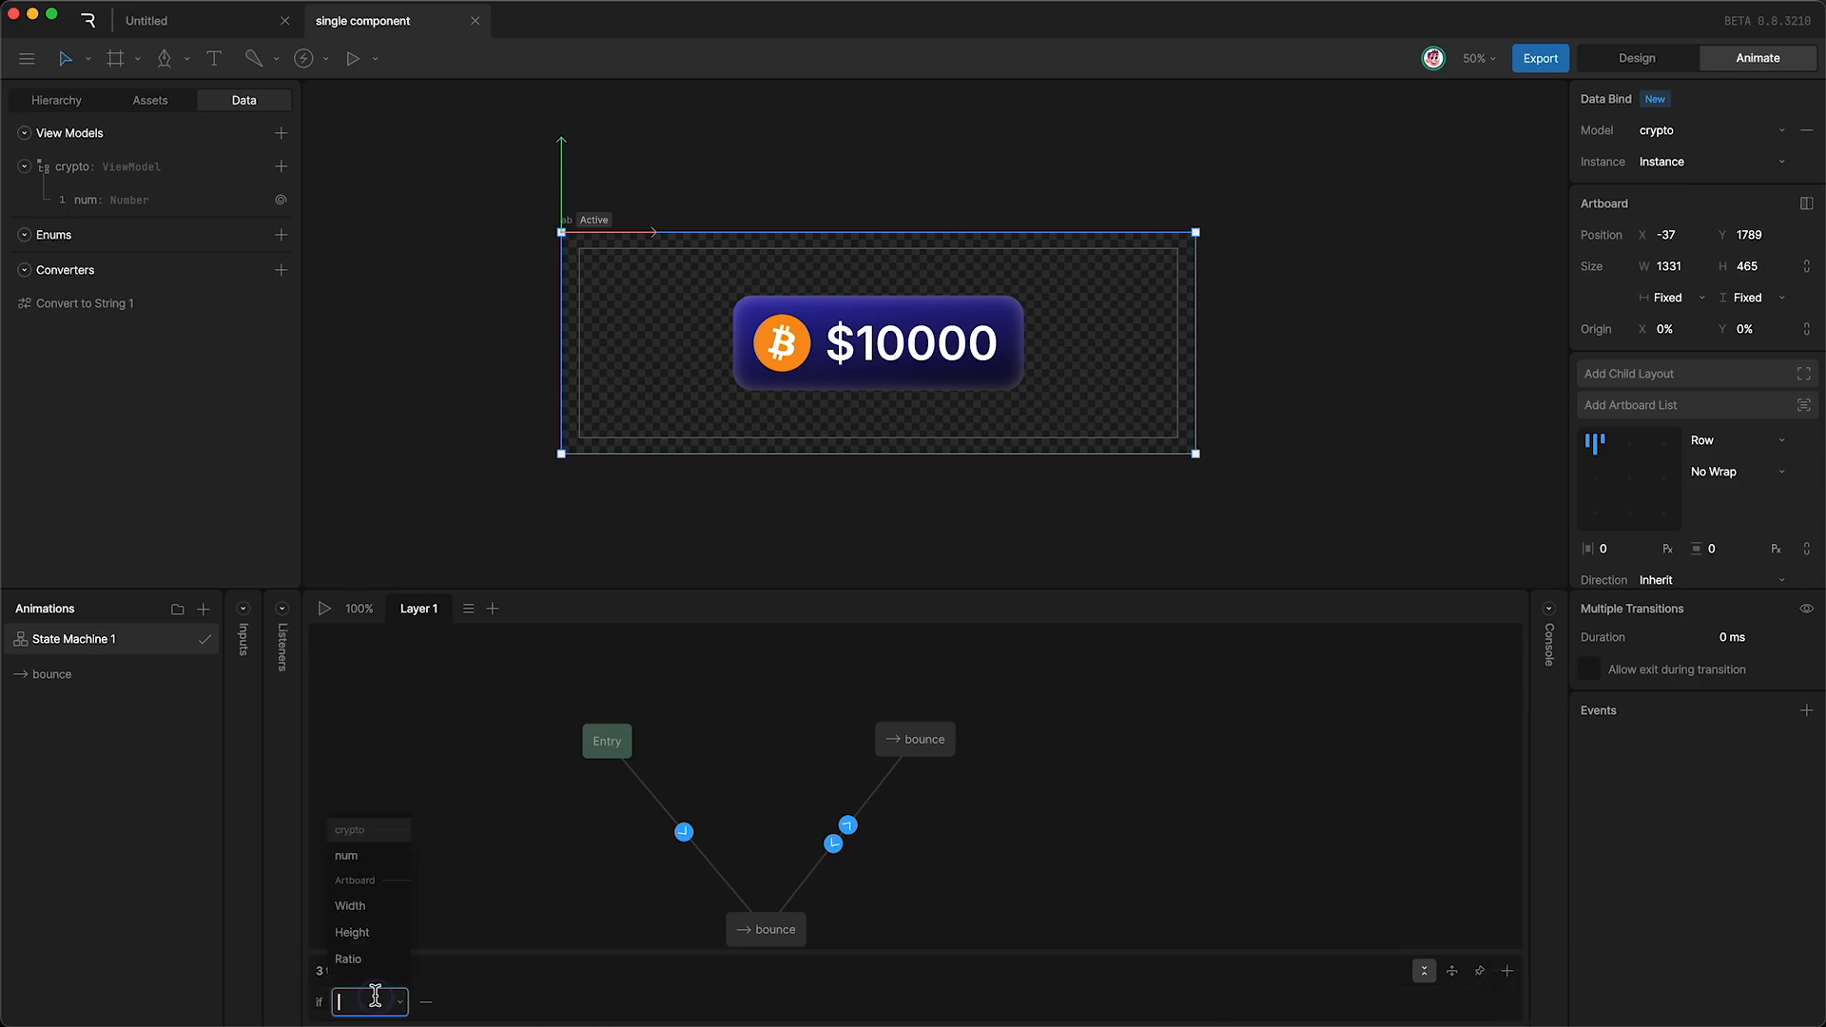
{"action": "left_click", "coordinate": [347, 854]}
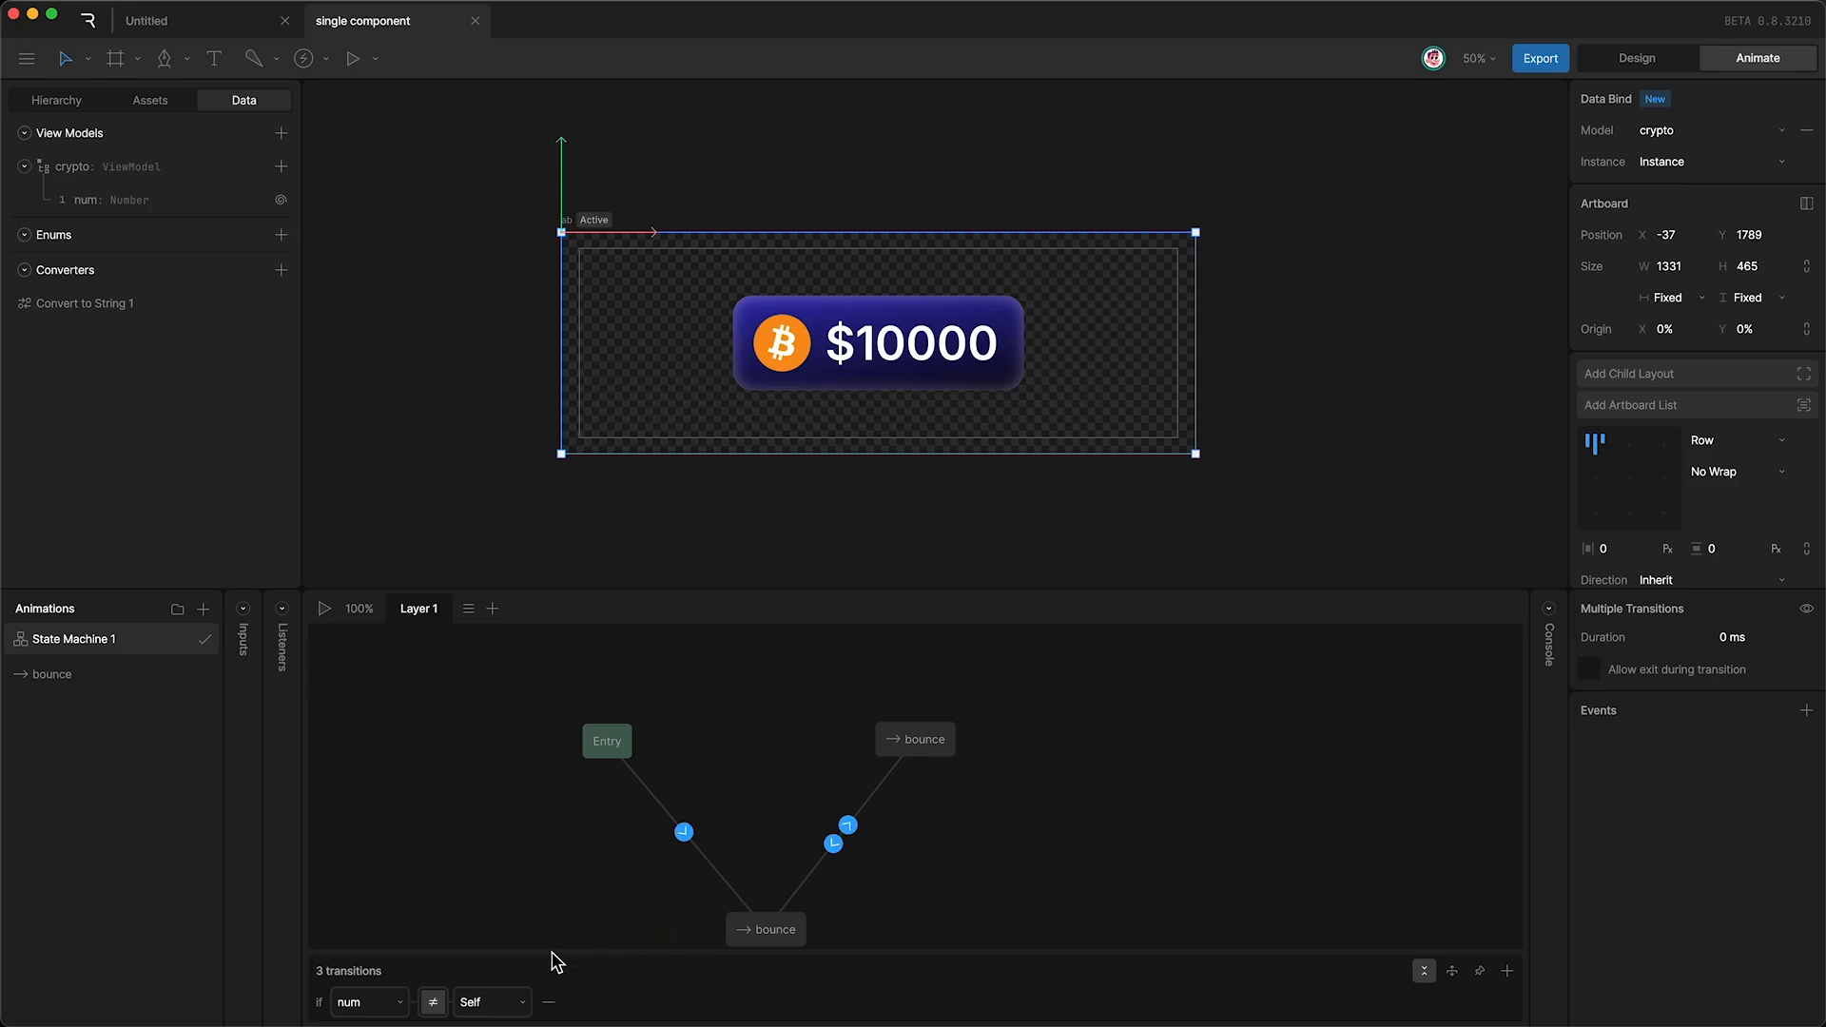
{"action": "mouse_move", "coordinate": [746, 744]}
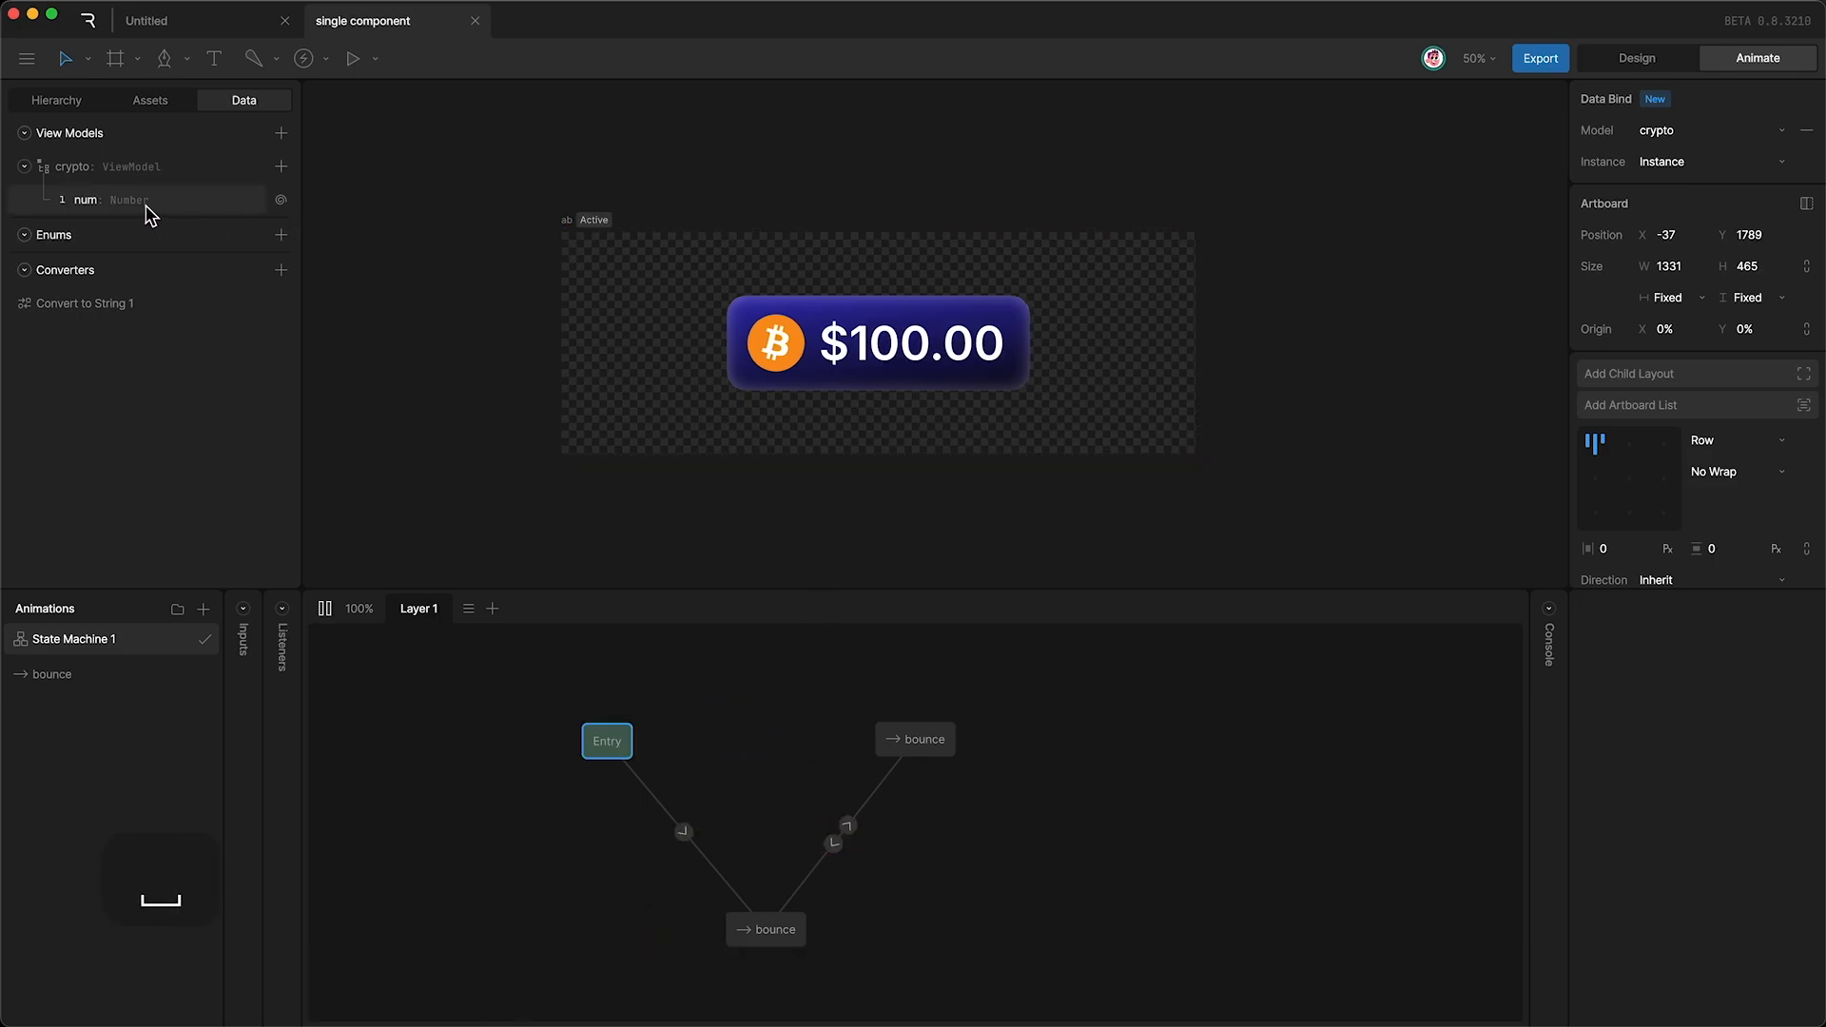
During preview, raise num to 101 then 102 so the bounce replays and the button shows $101.00.
{"action": "left_click", "coordinate": [128, 199]}
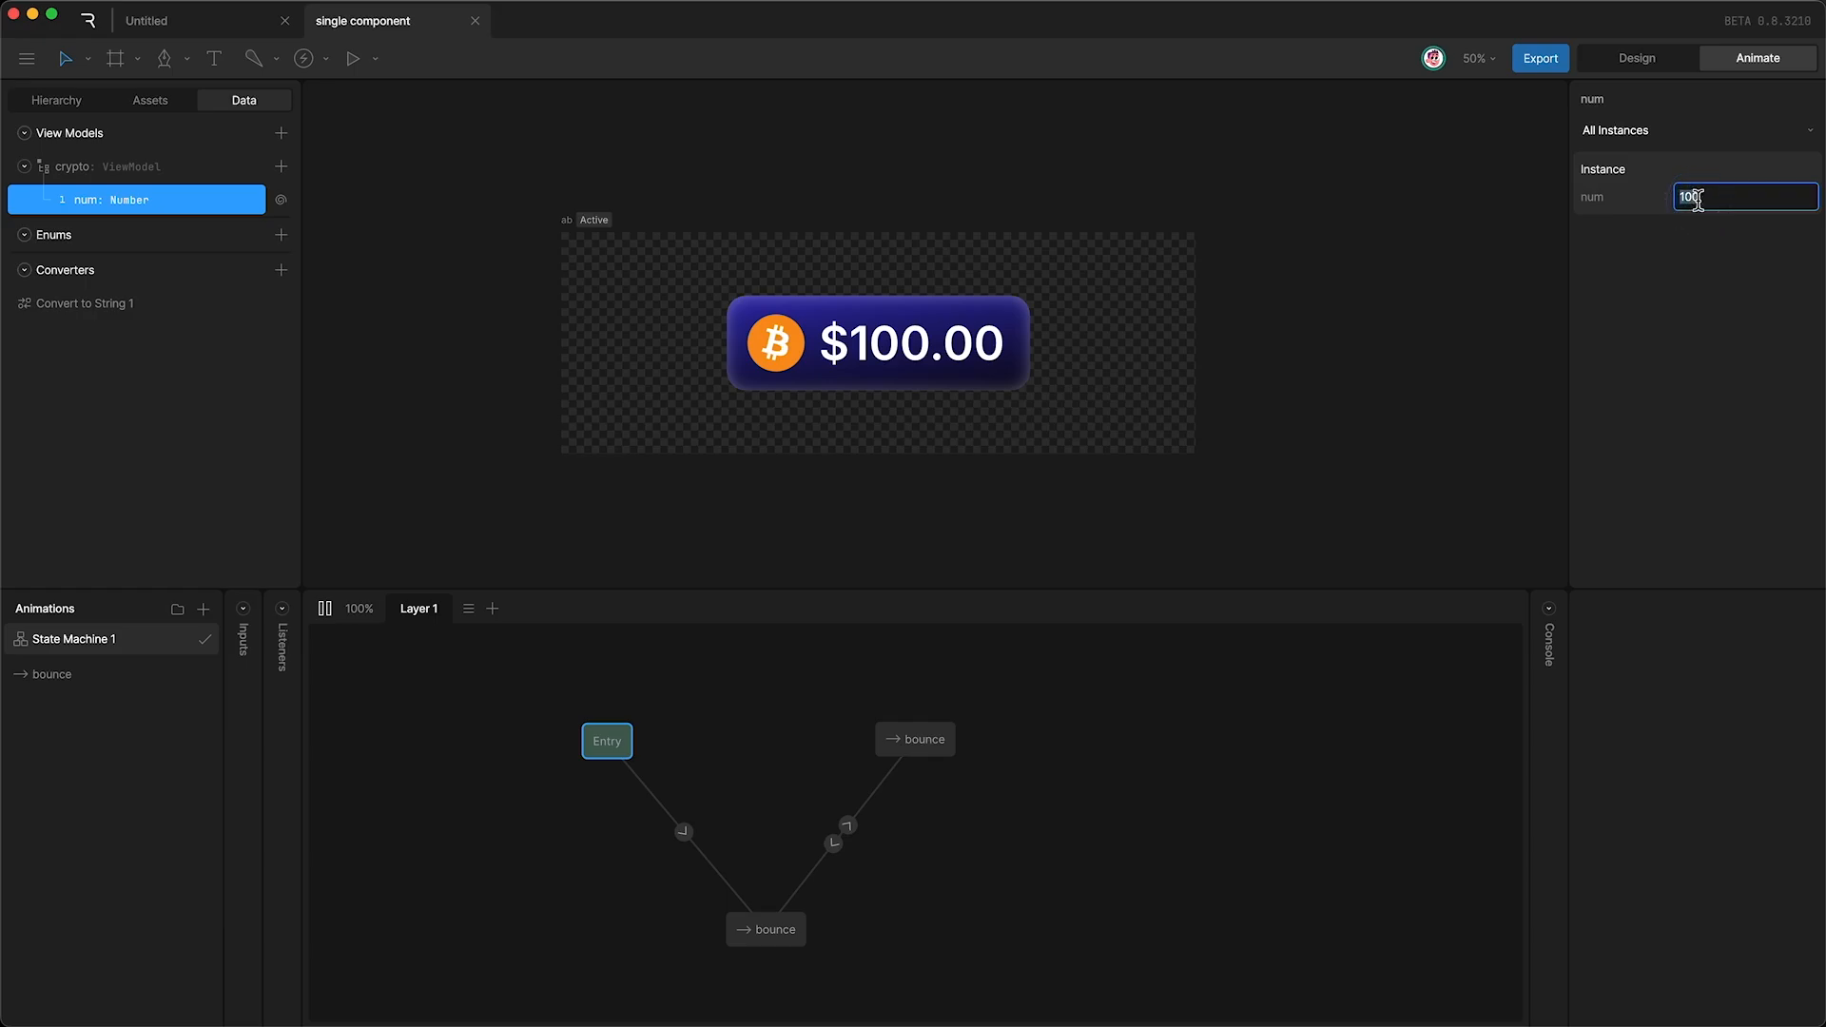
{"action": "type", "text": "101"}
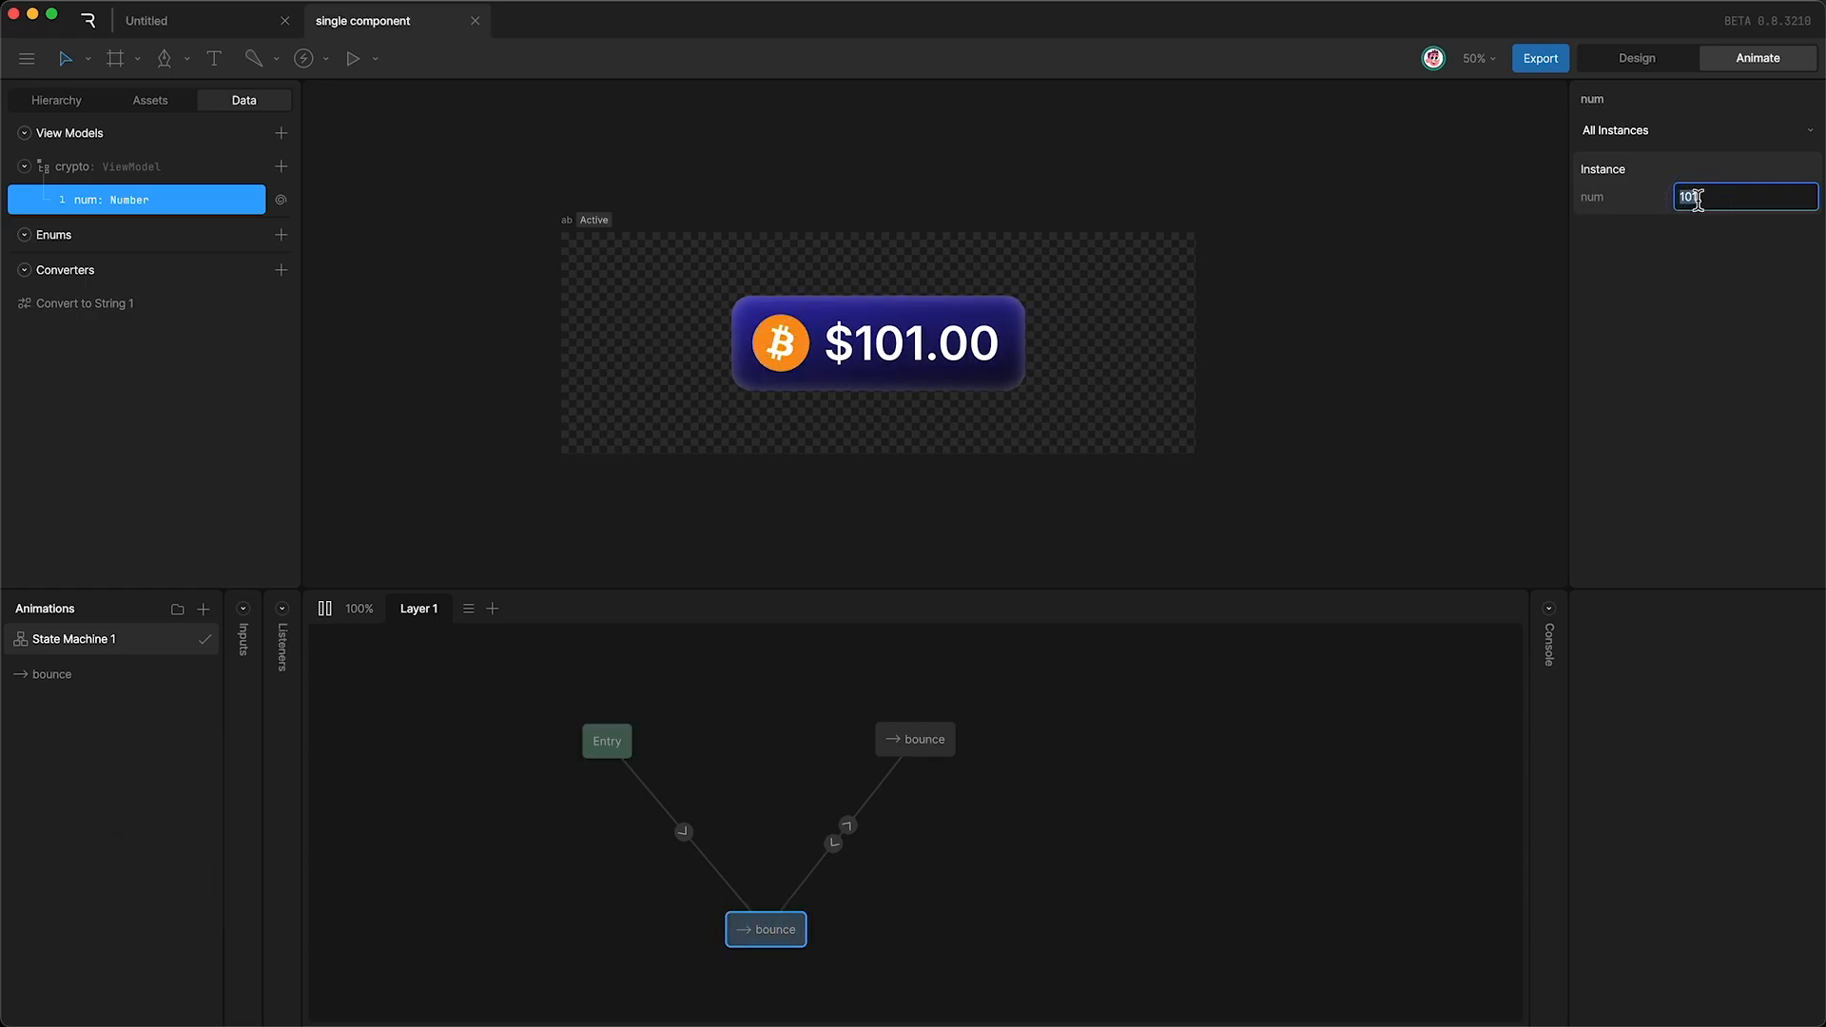
{"action": "type", "text": "102"}
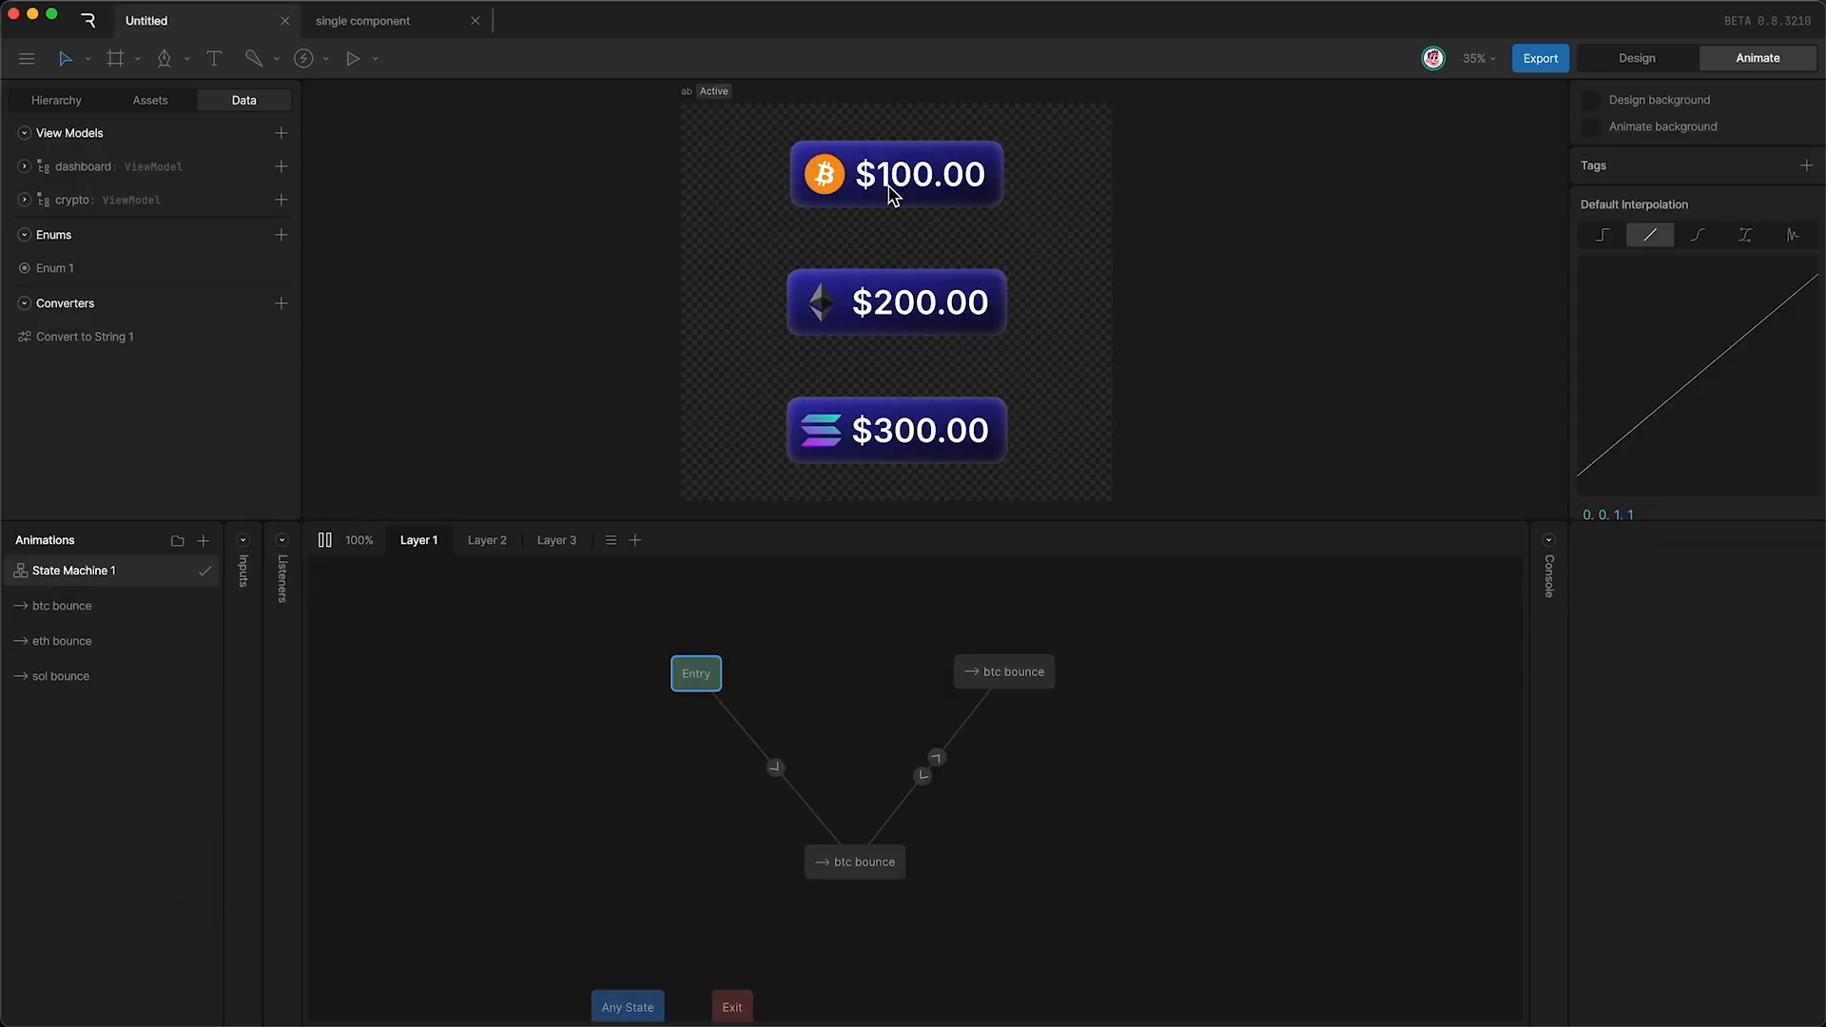
{"action": "mouse_move", "coordinate": [920, 453]}
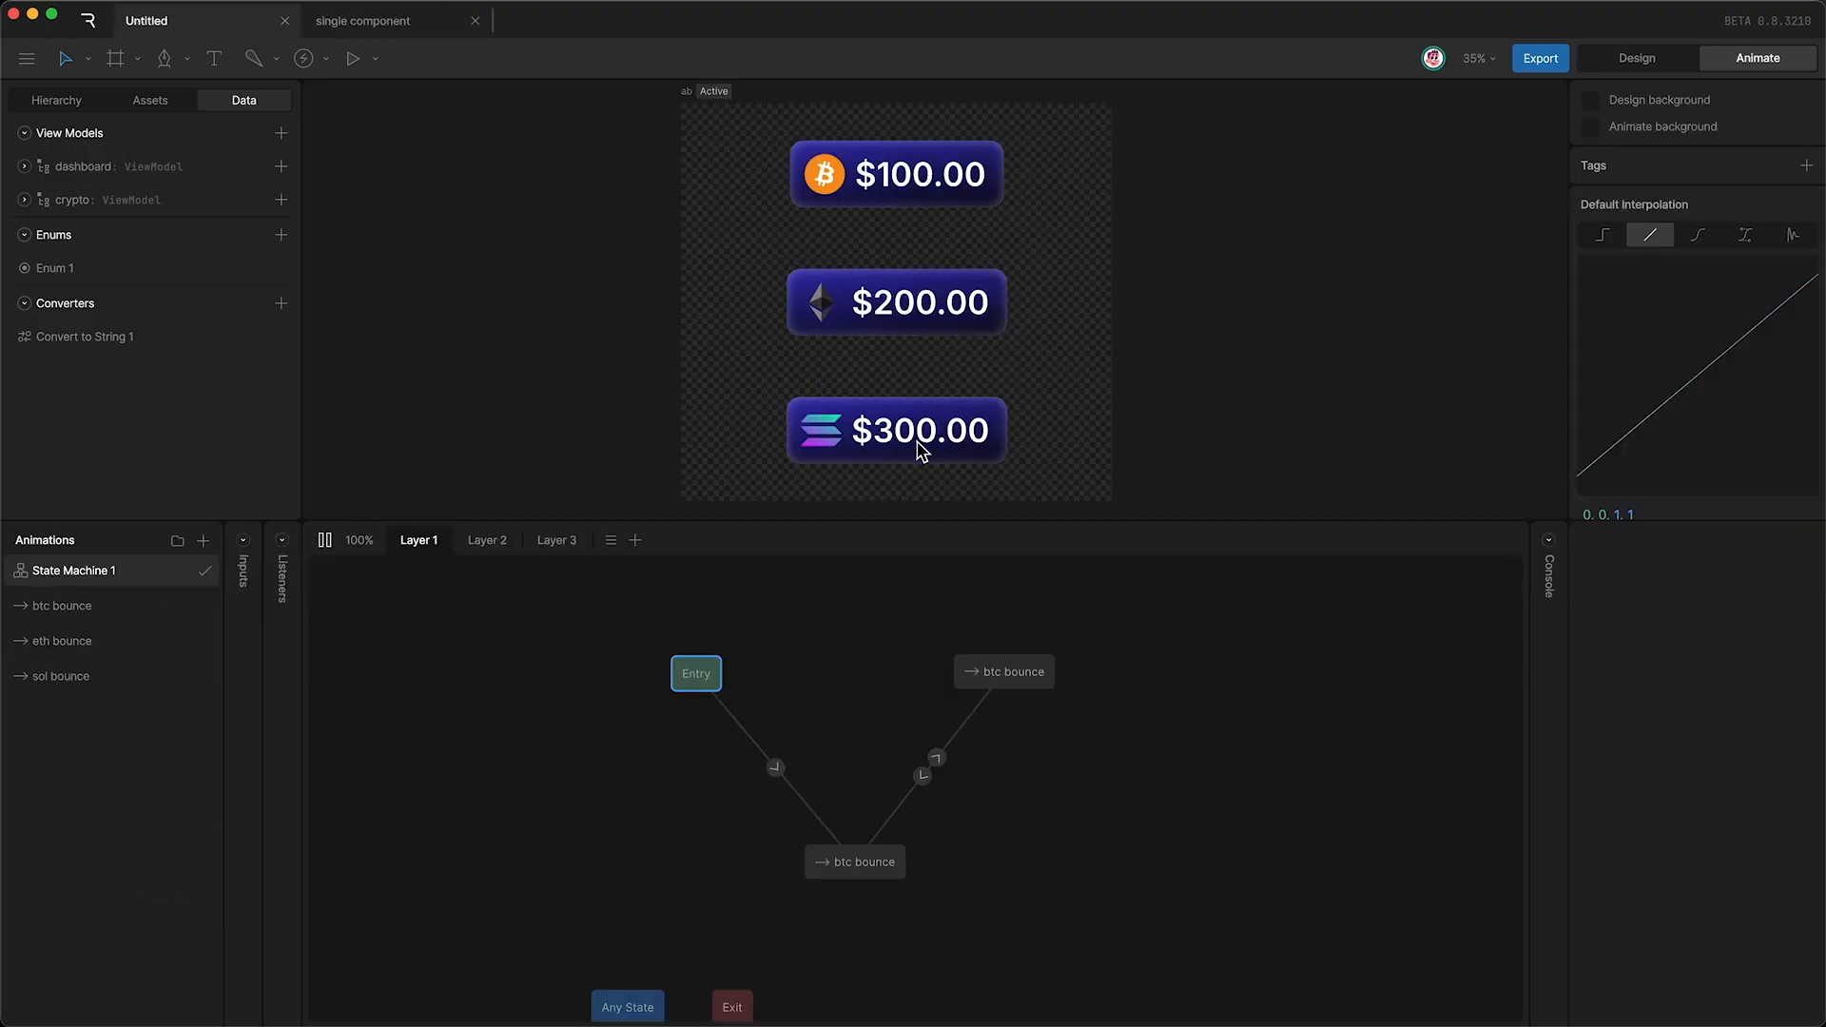
{"action": "mouse_move", "coordinate": [865, 329]}
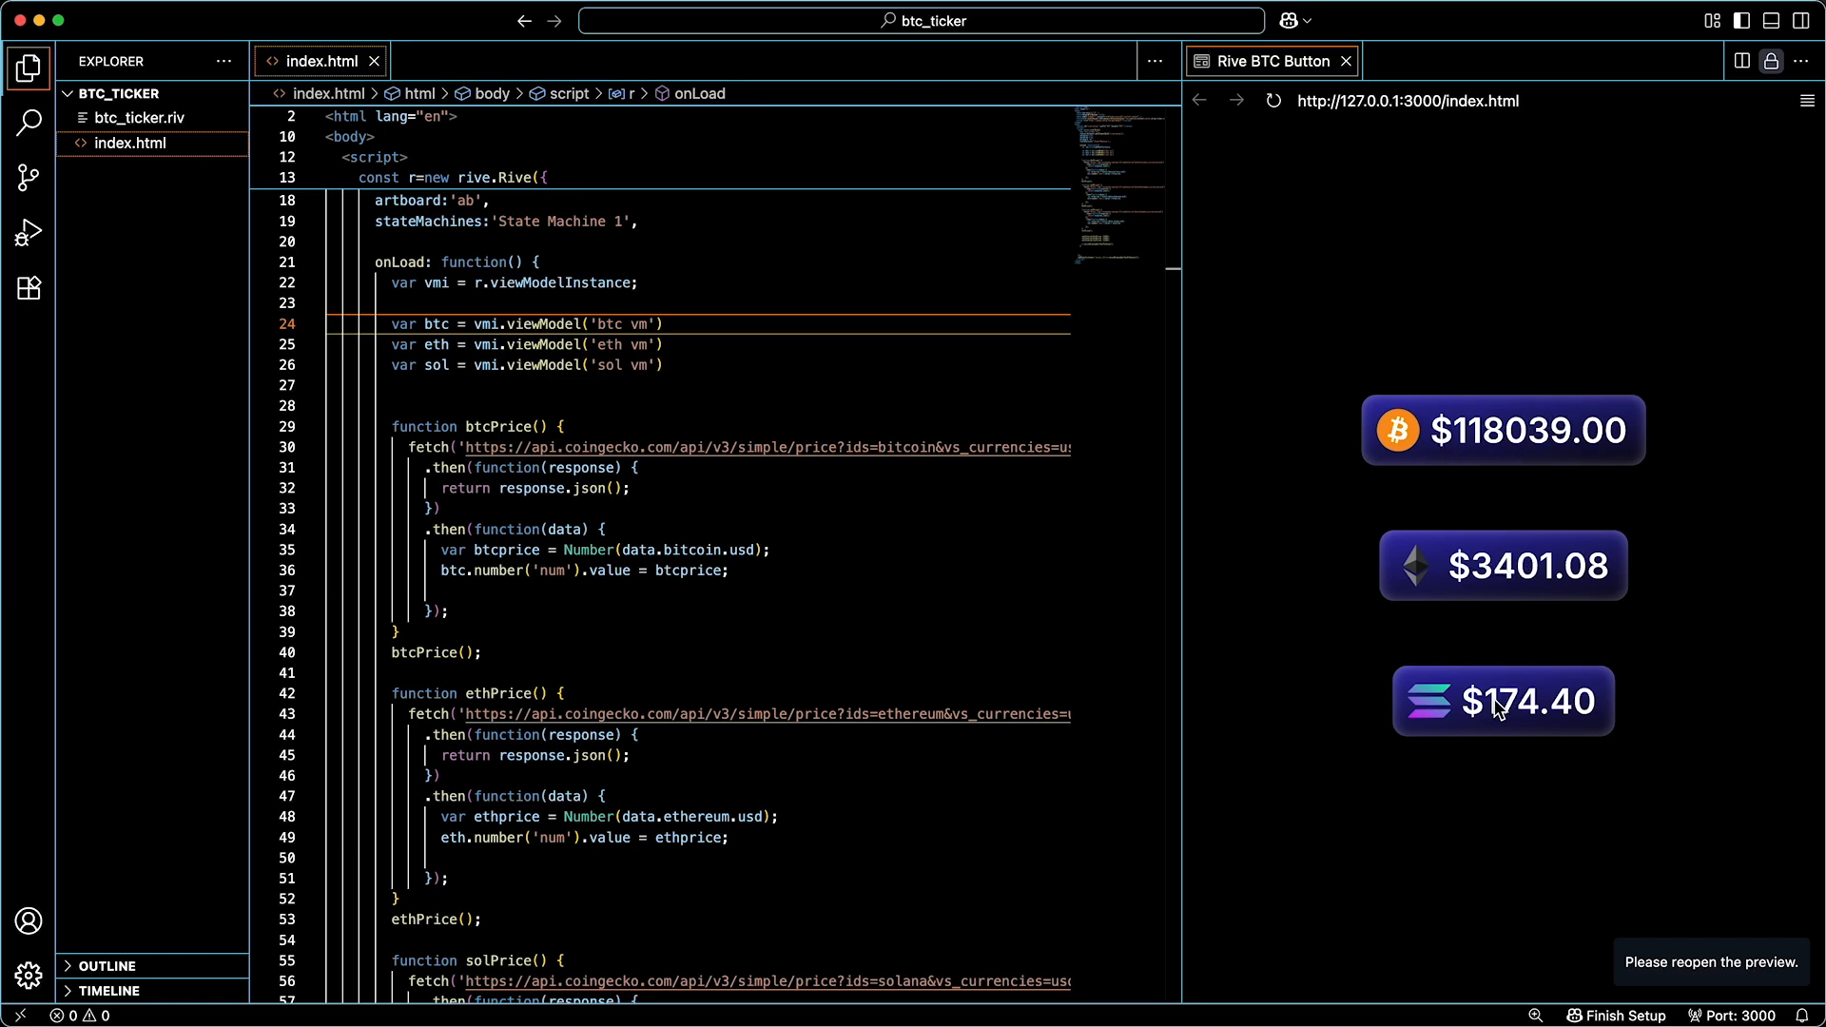
{"action": "mouse_move", "coordinate": [1509, 592]}
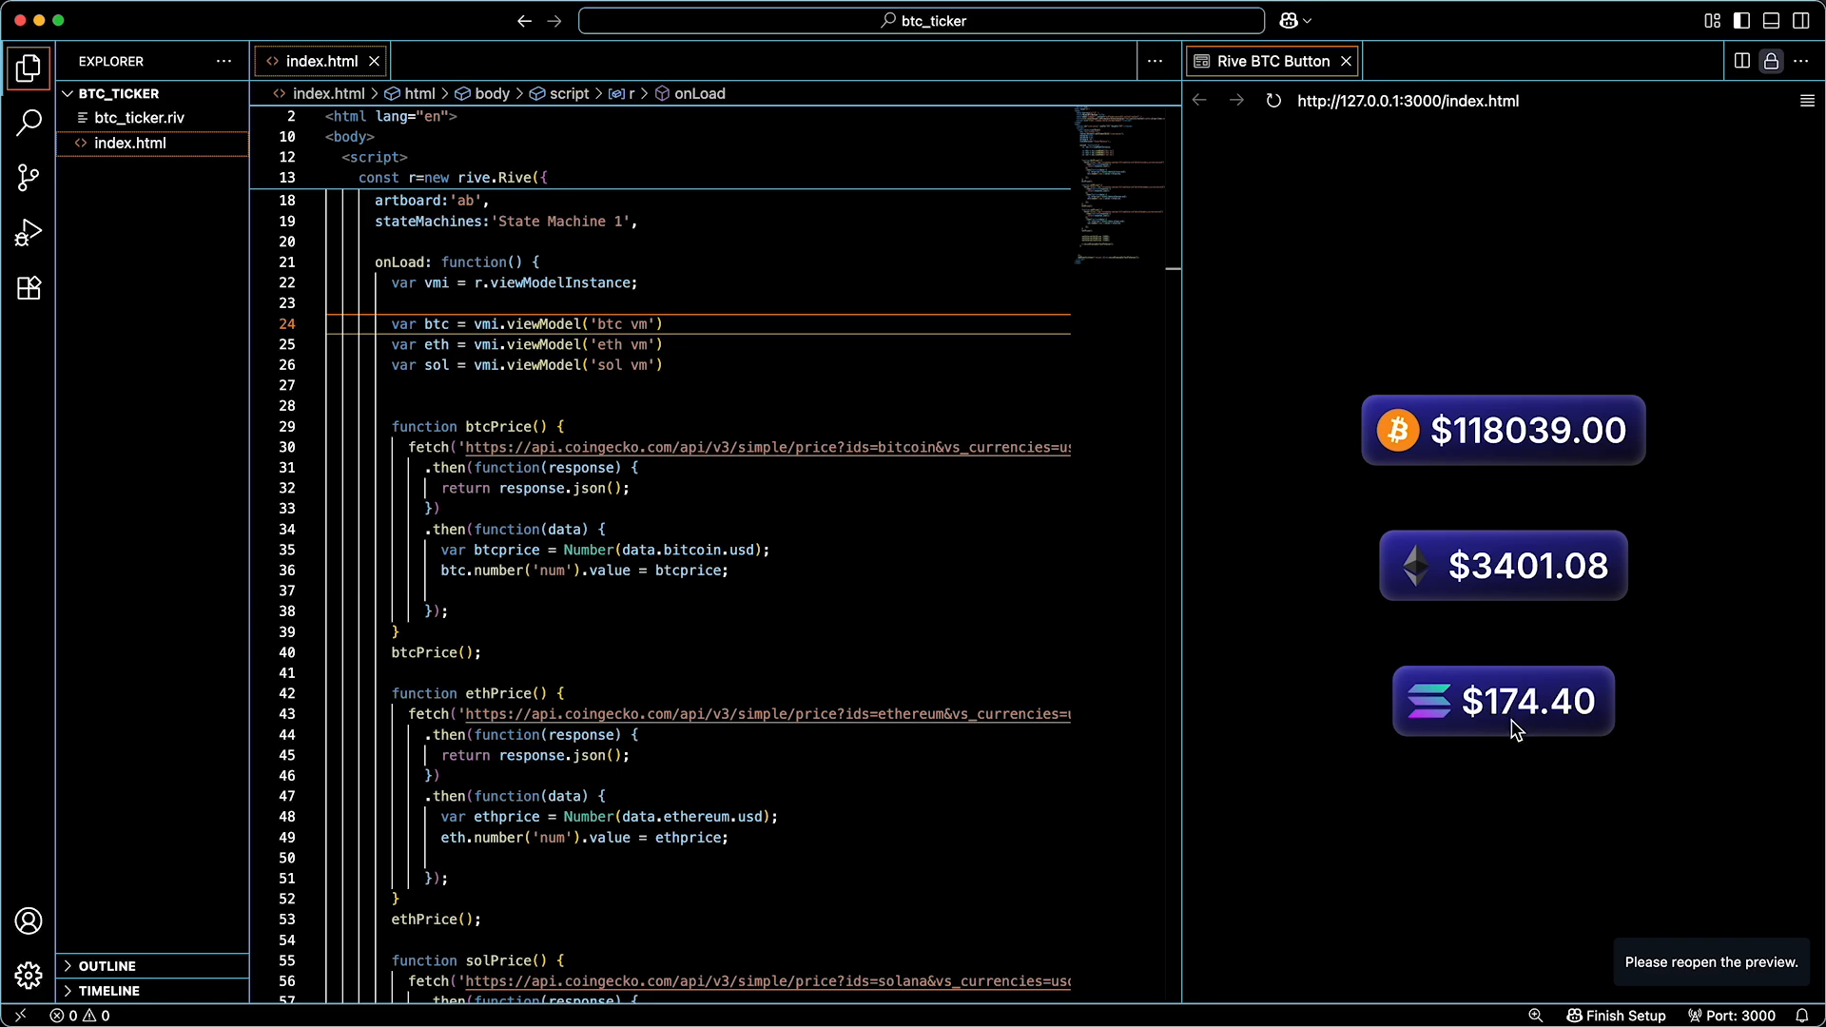
{"action": "mouse_move", "coordinate": [1503, 442]}
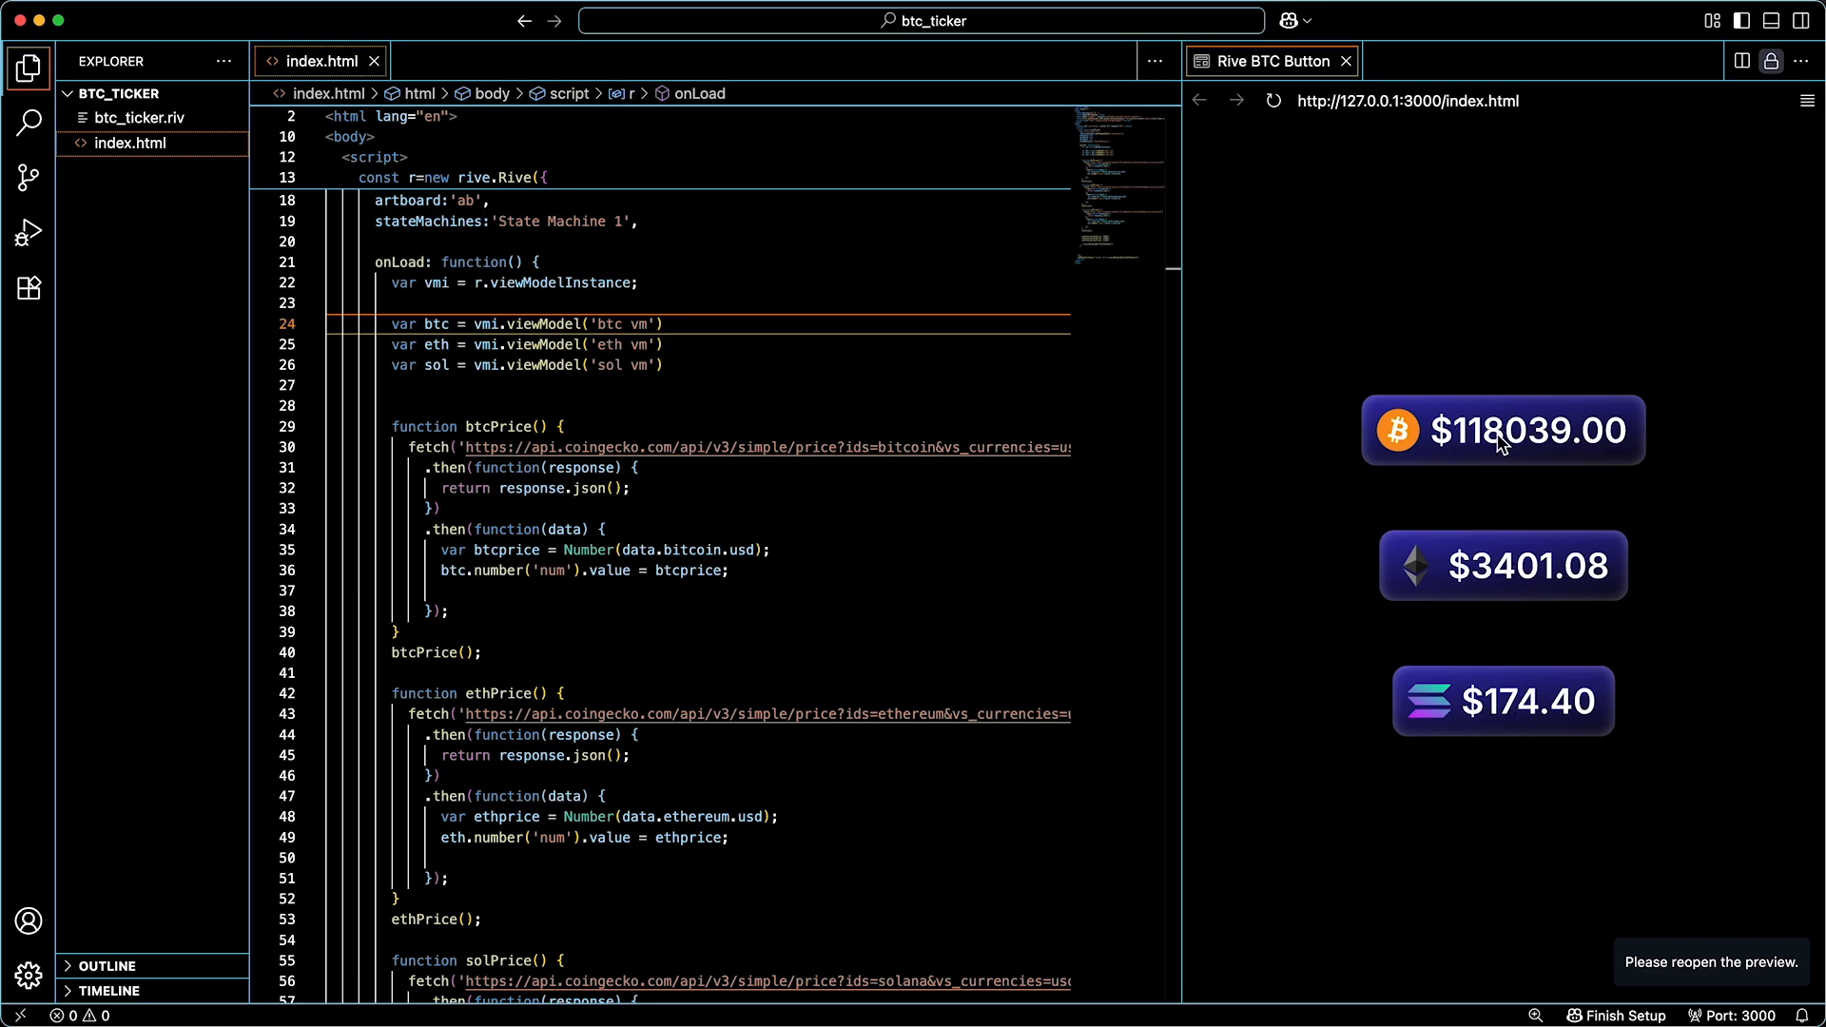